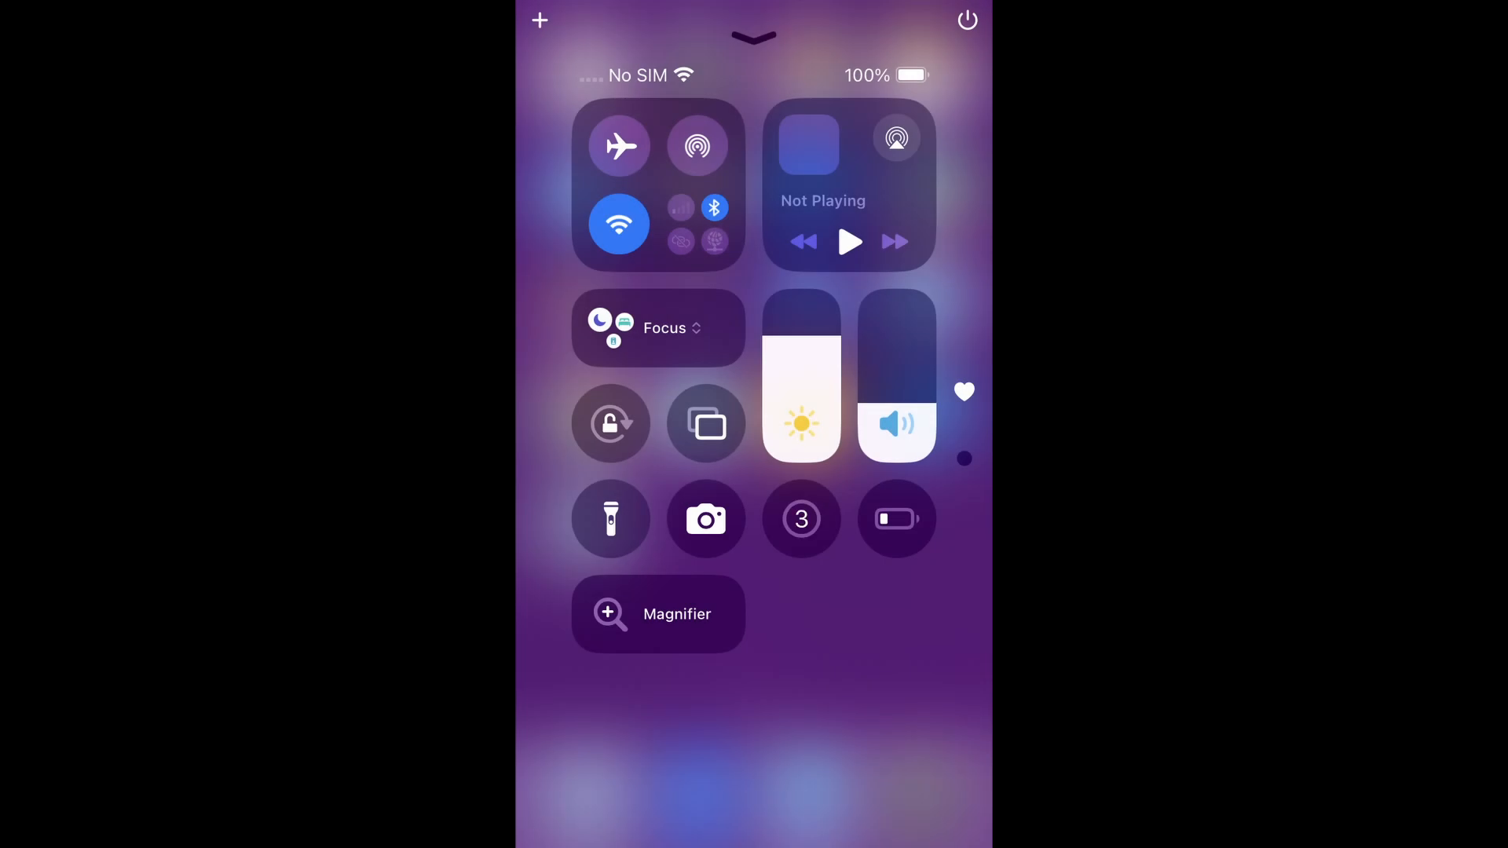
Step: Dismiss Control Center, enable VoiceOver from the accessibility shortcut and move its focus onto Camera
left_click(800, 521)
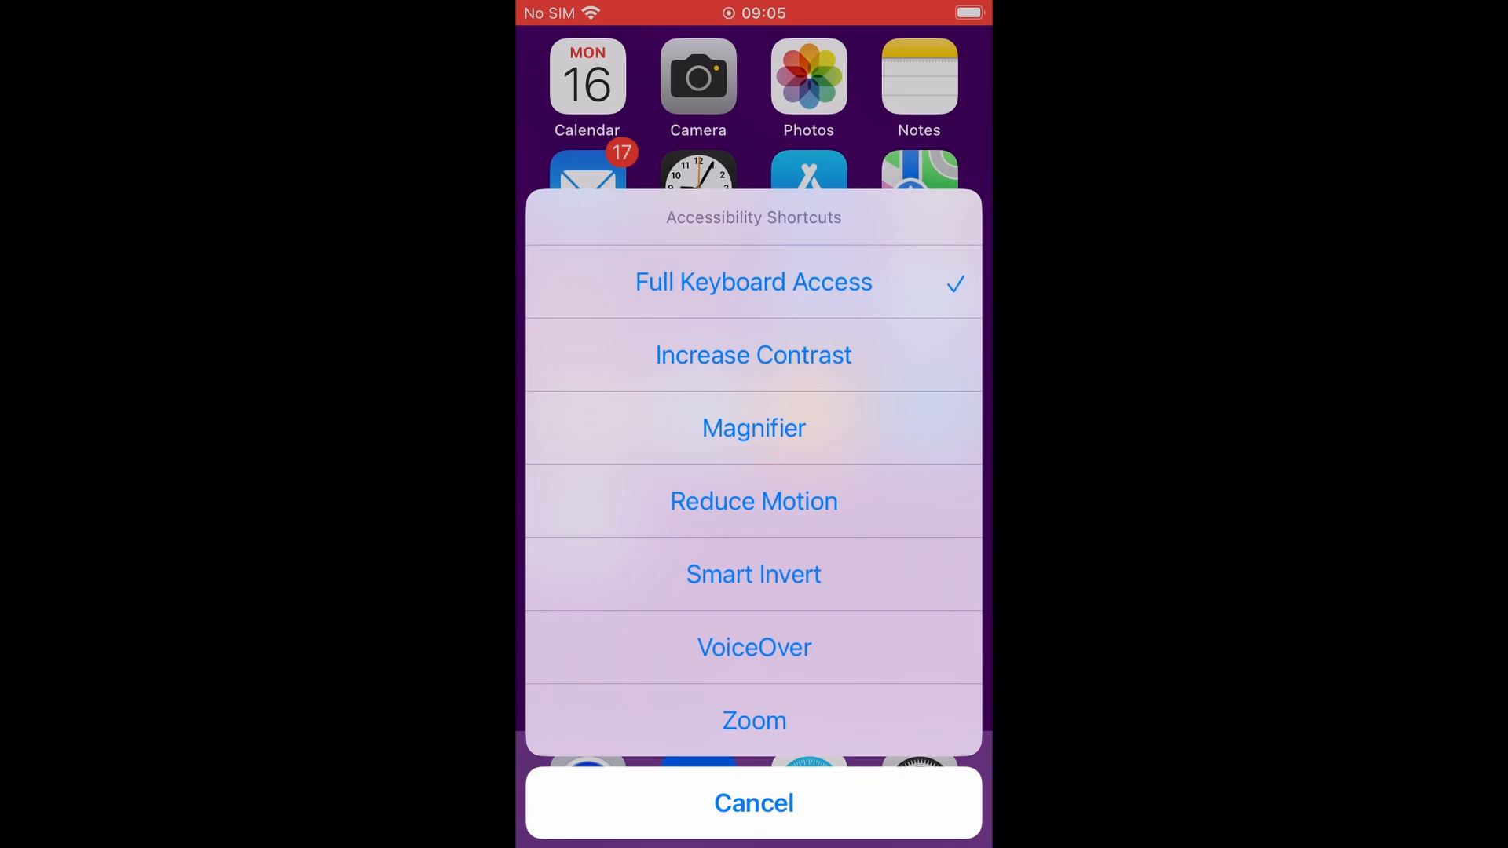
left_click(754, 803)
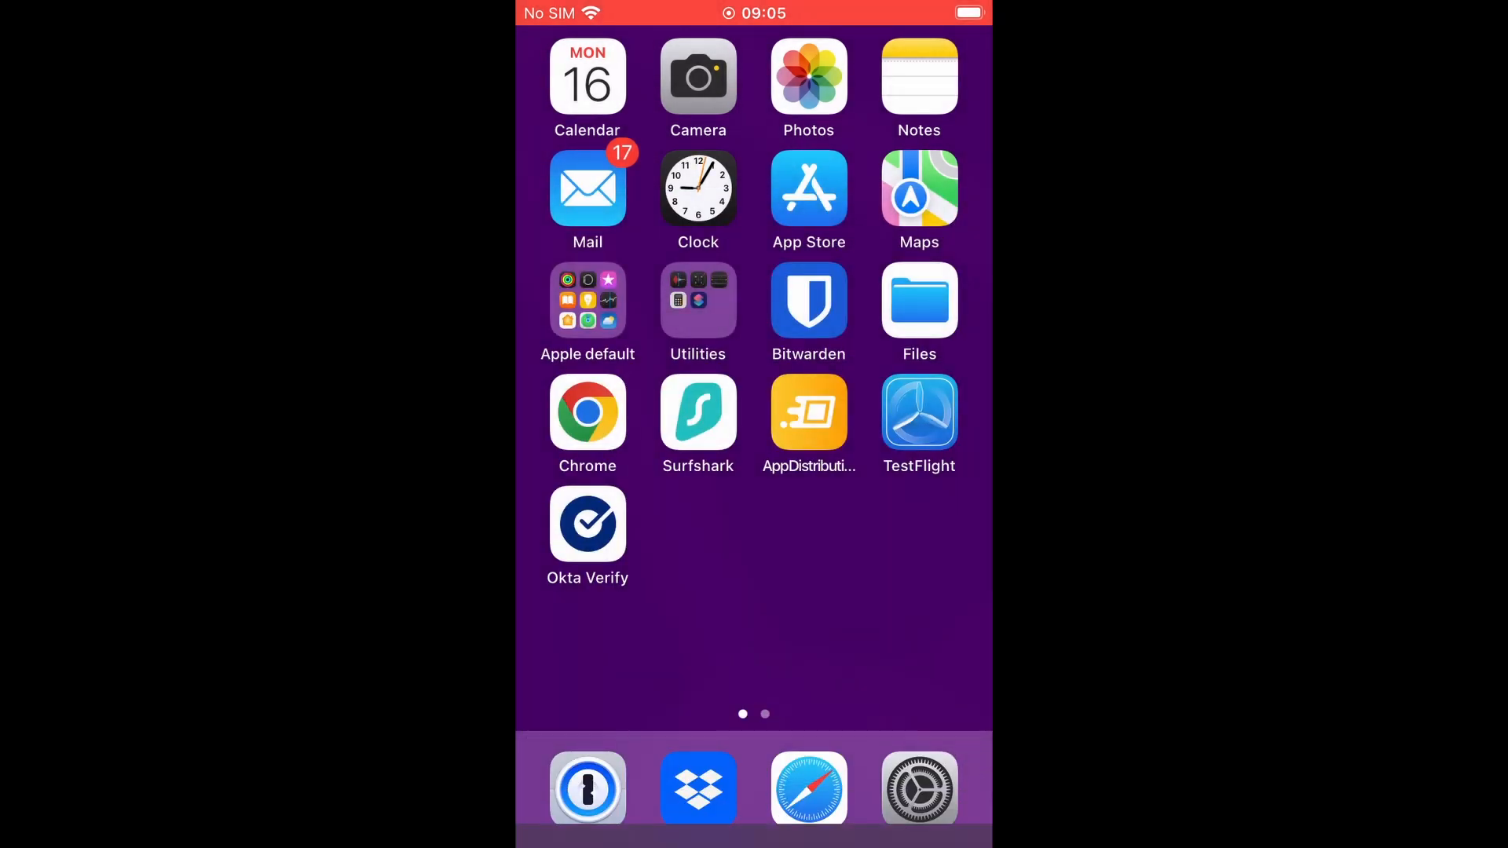
left_click(586, 77)
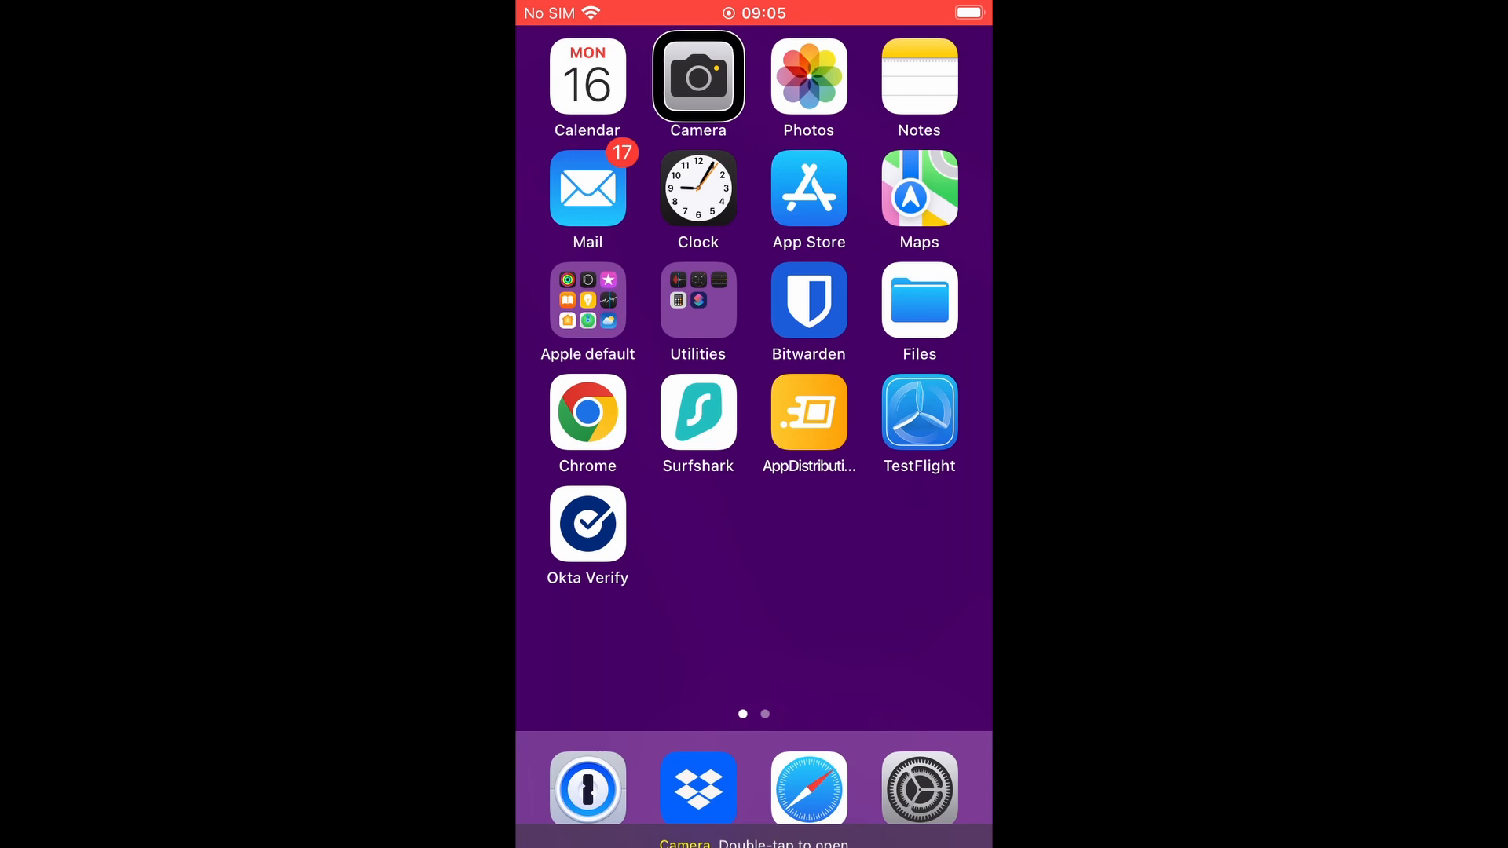
left_click(919, 77)
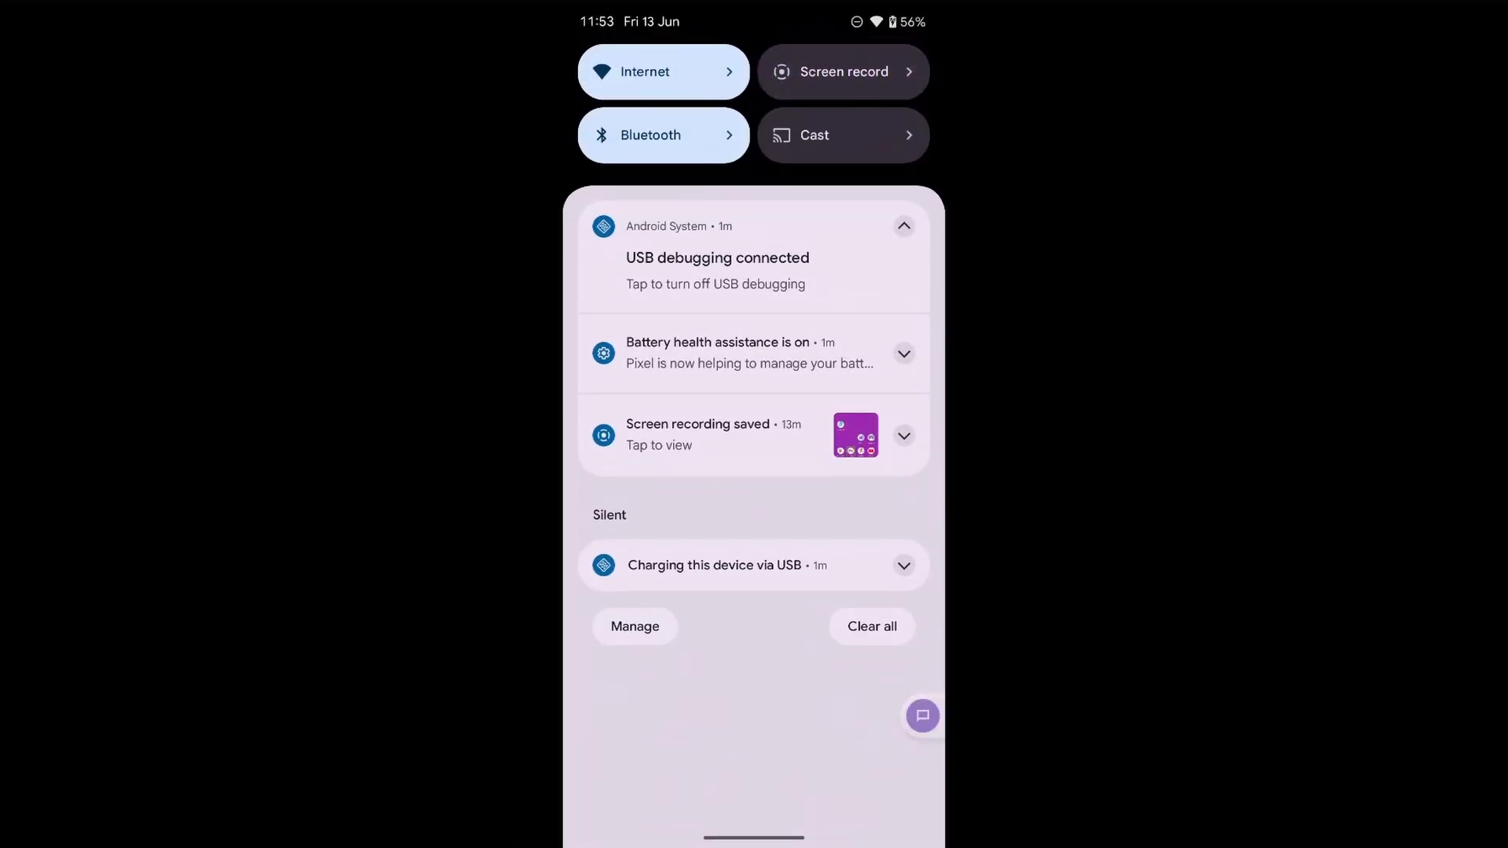
Step: Start Screen record from Quick Settings set to record the entire screen with audio on
left_click(842, 71)
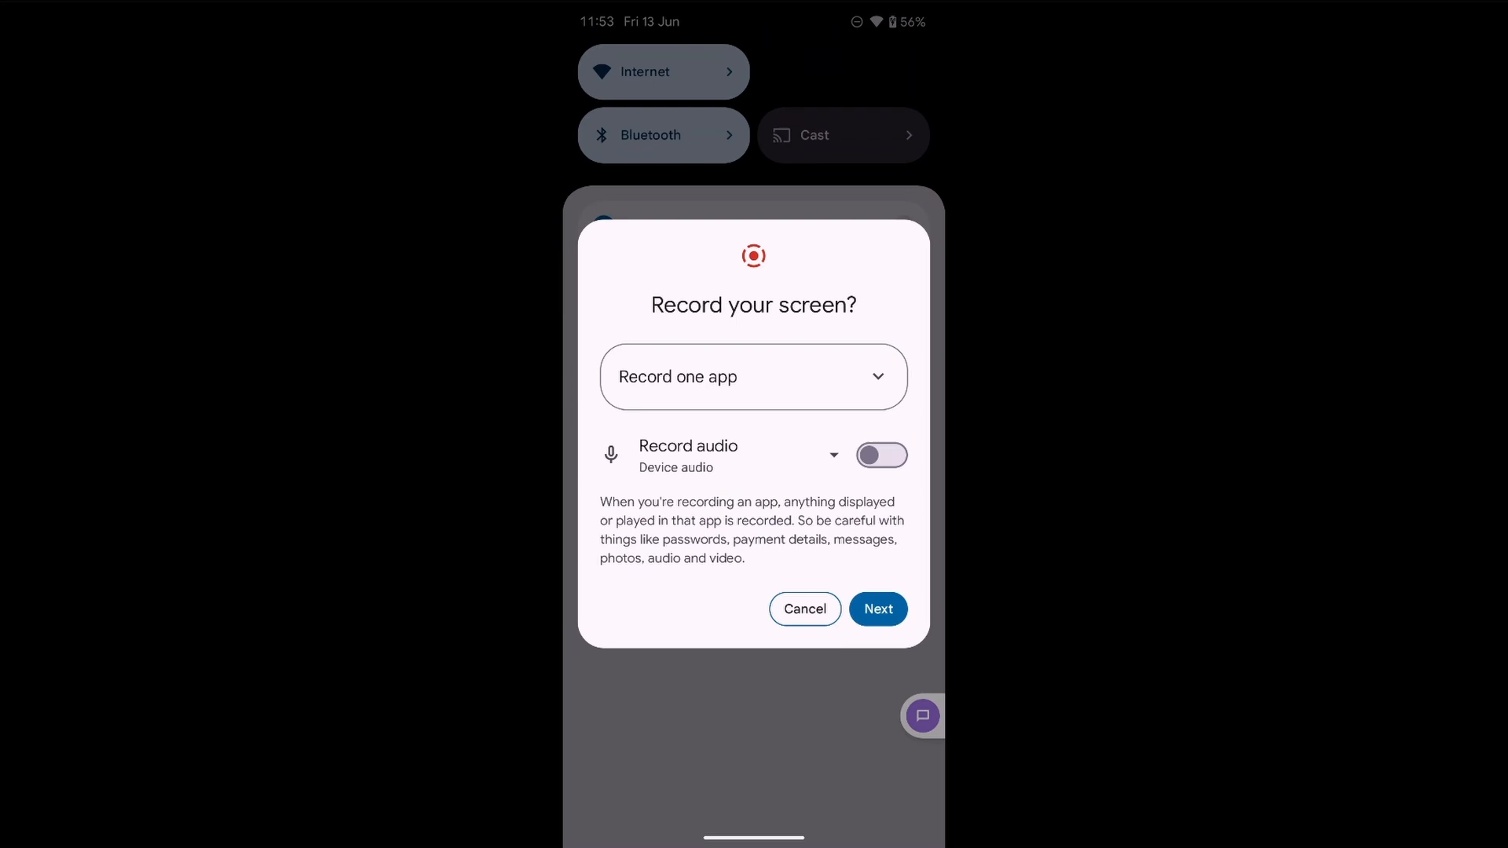
left_click(753, 376)
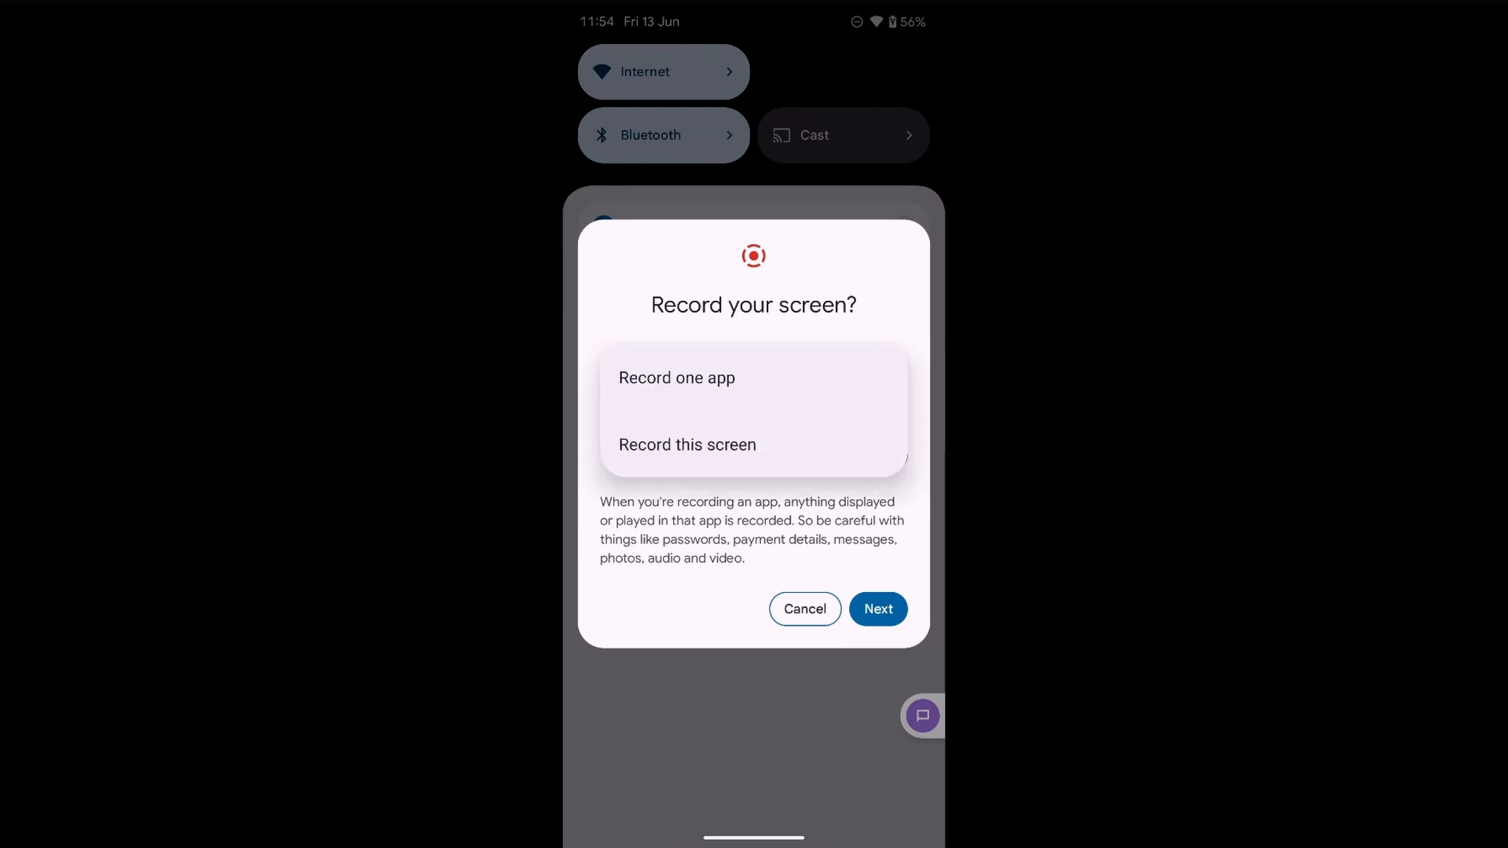
left_click(687, 445)
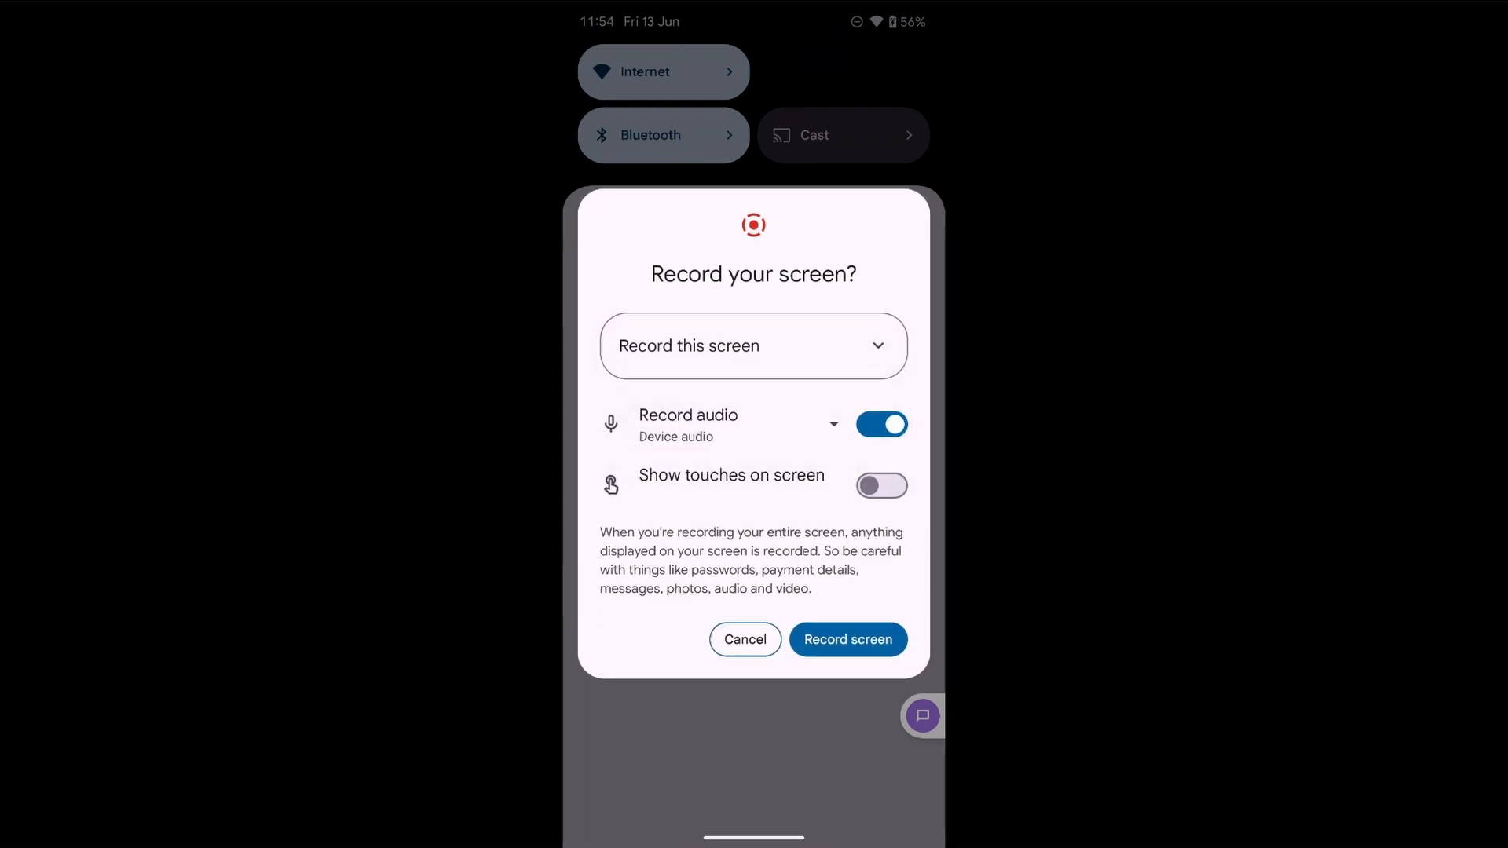
left_click(847, 640)
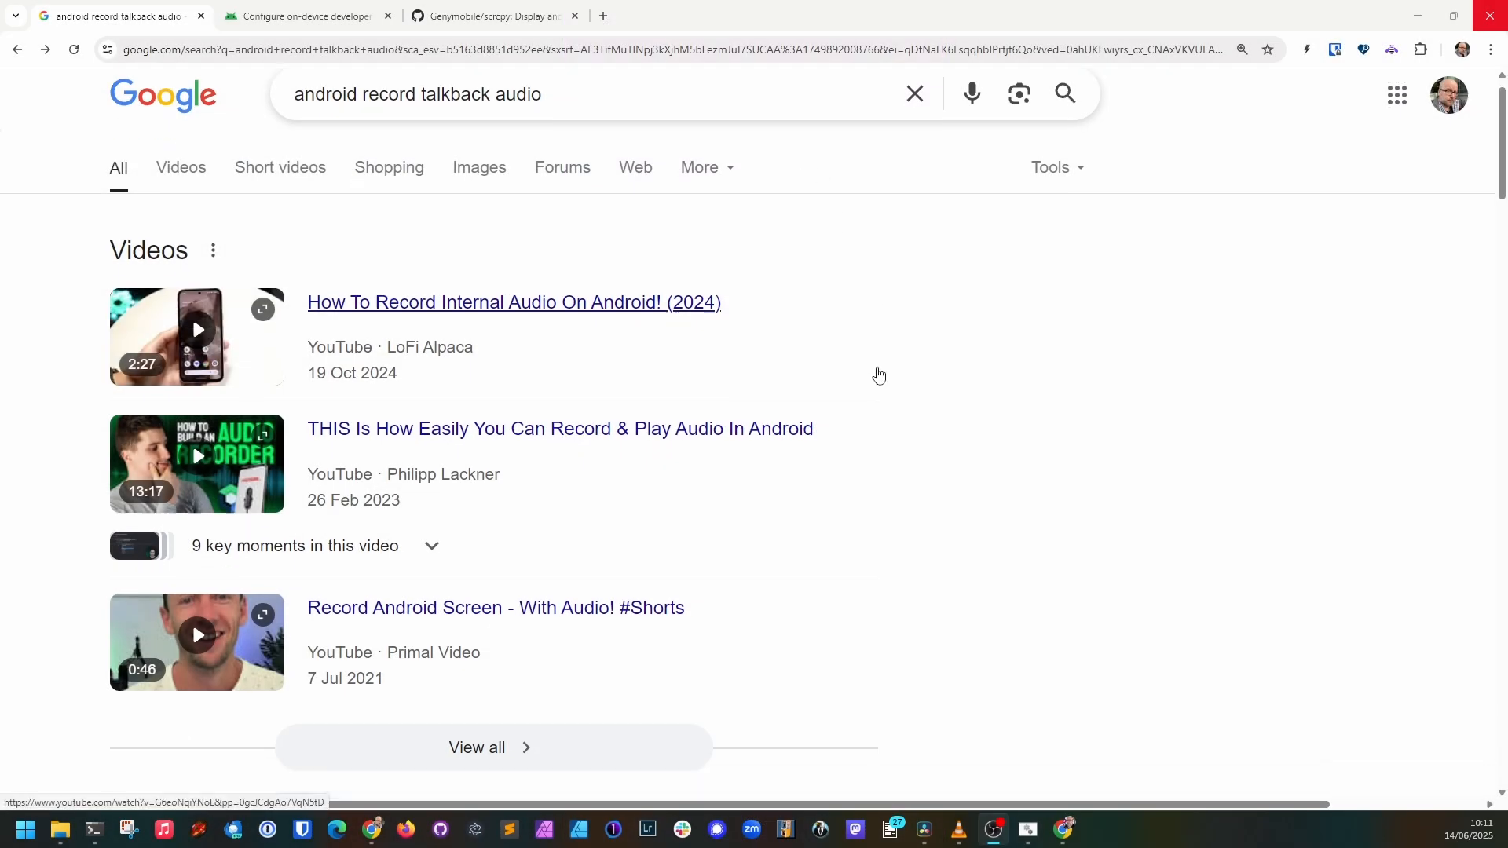
Step: Reach the AI Overview for 'android record talkback audio' and expand its full guide
scroll("down", 3)
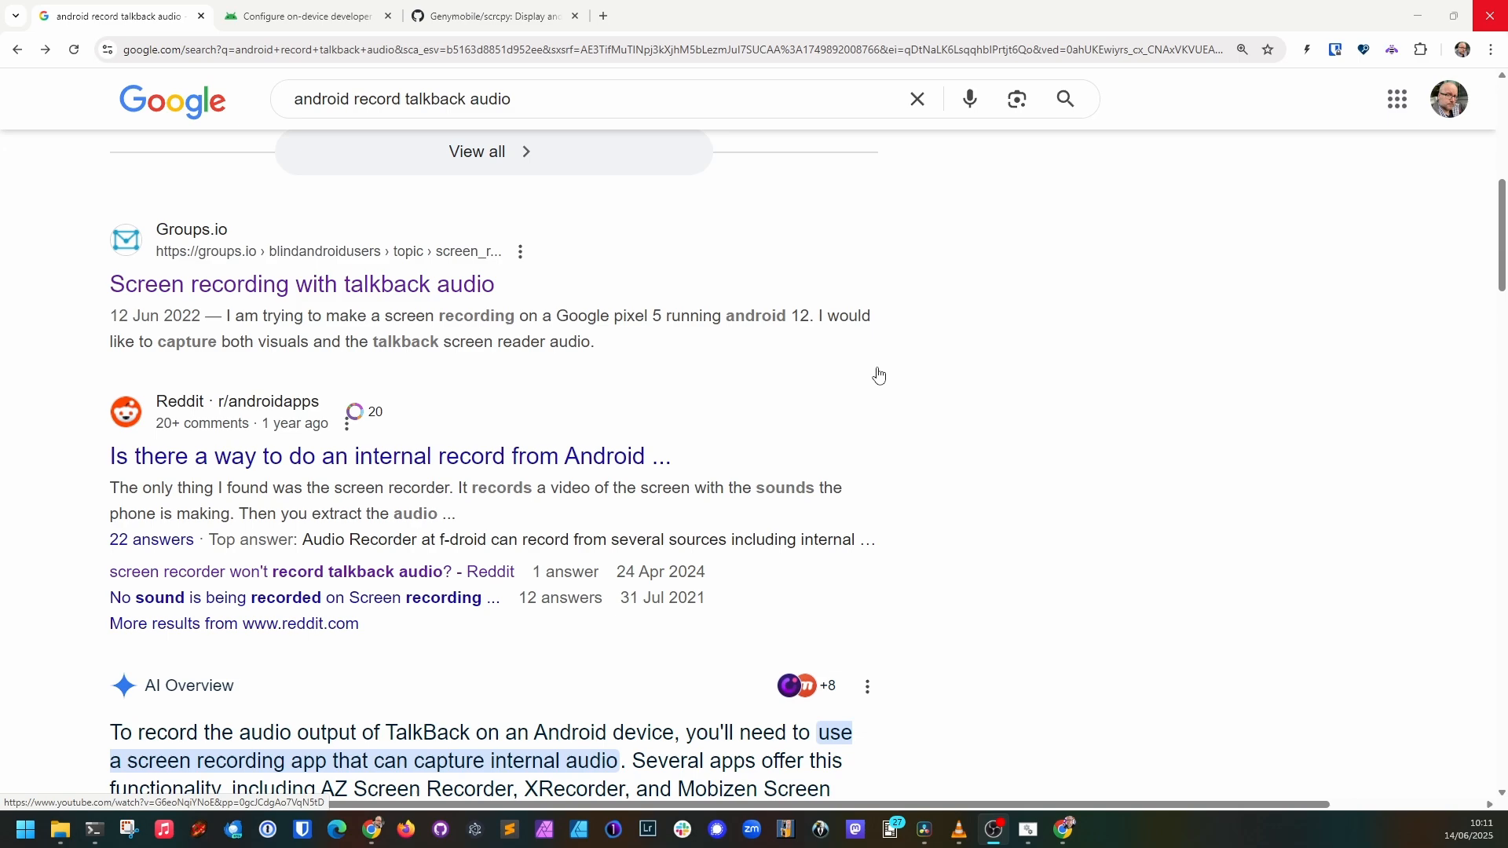
mouse_move(459, 292)
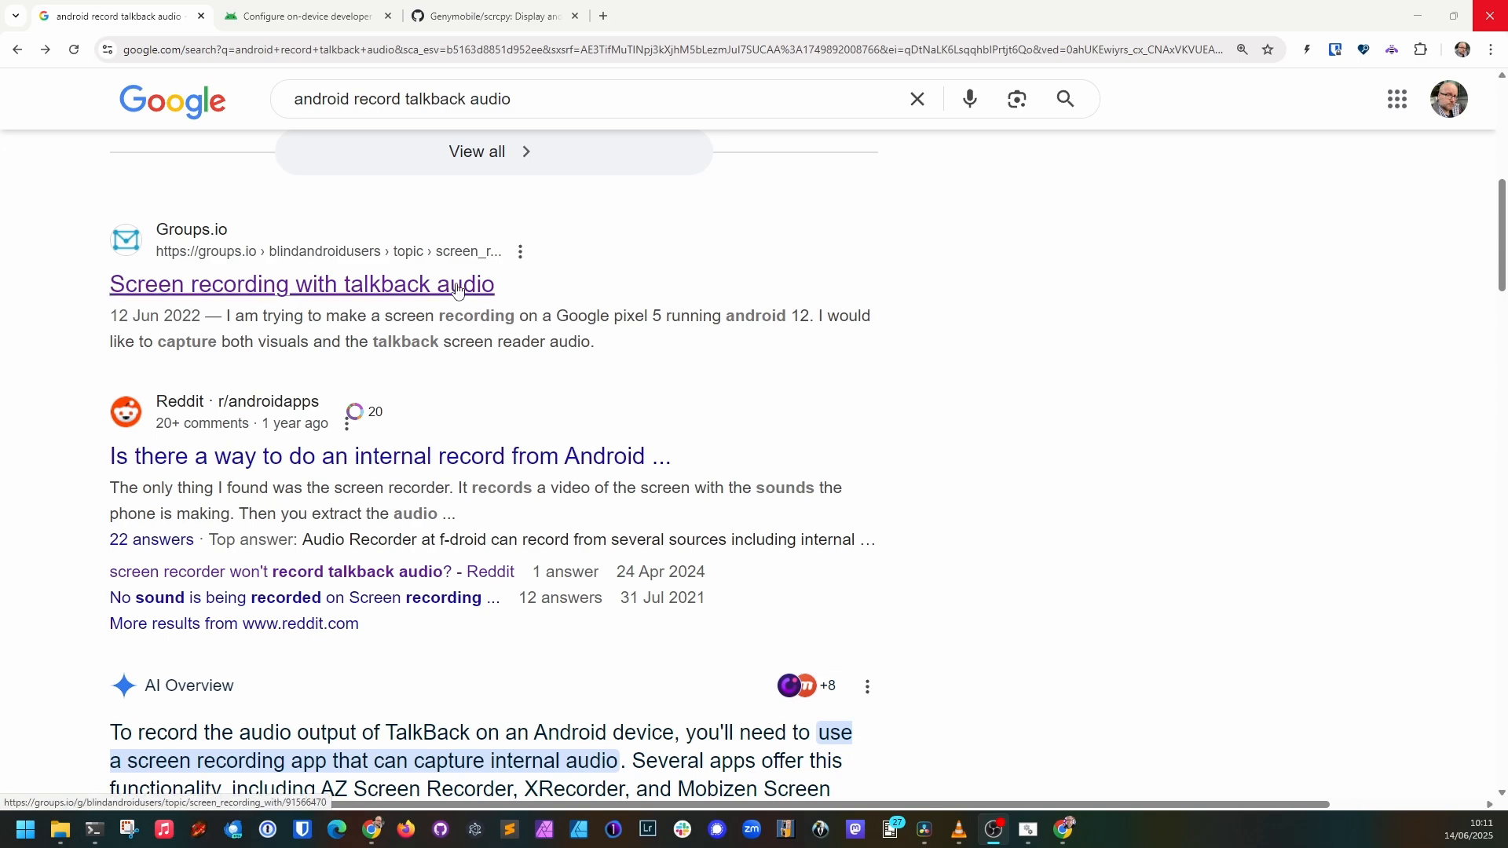
scroll("down", 3)
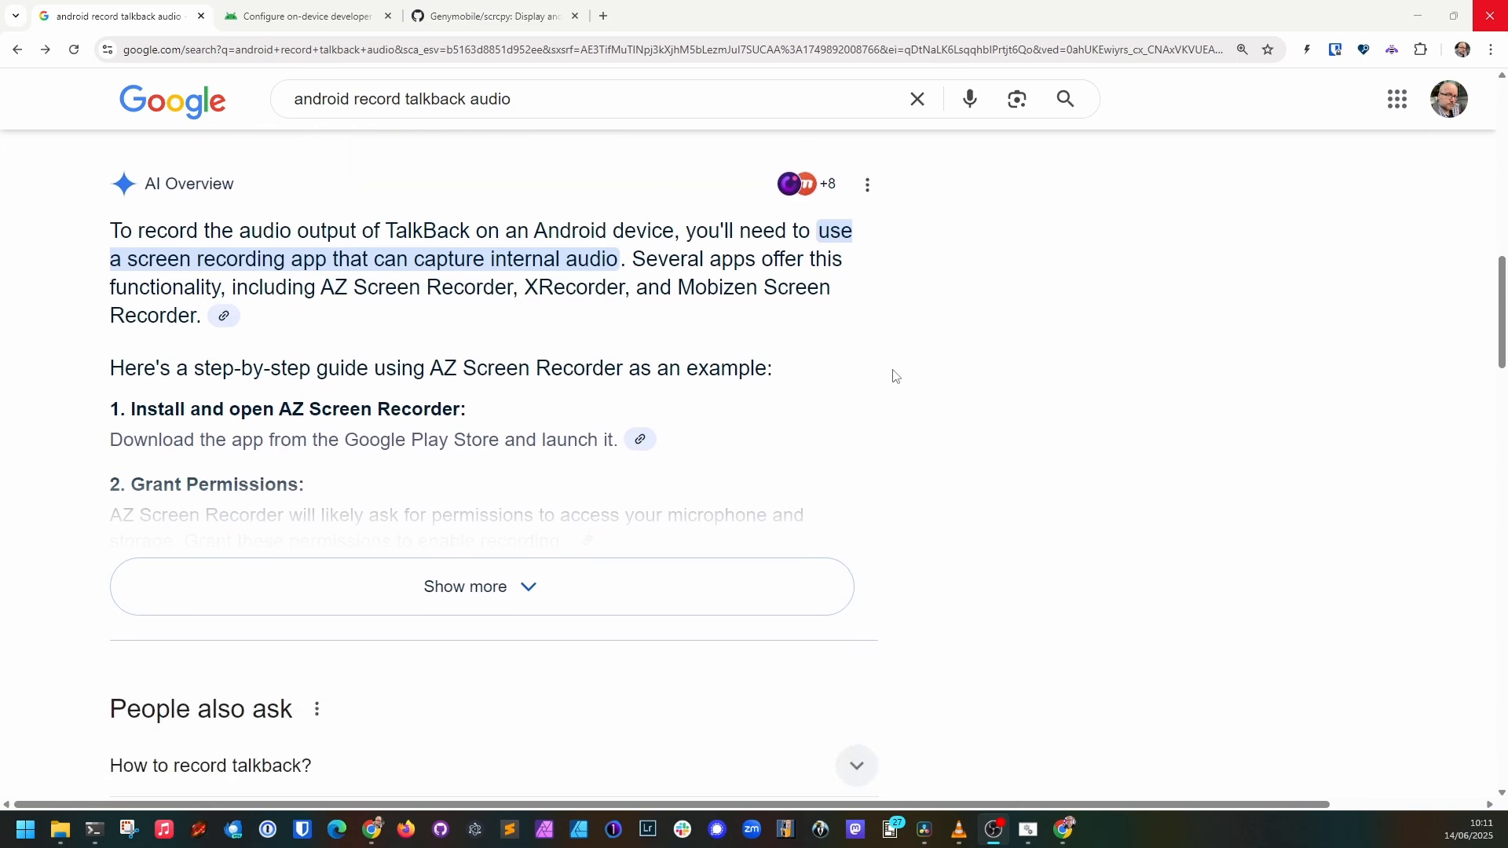
left_click(481, 586)
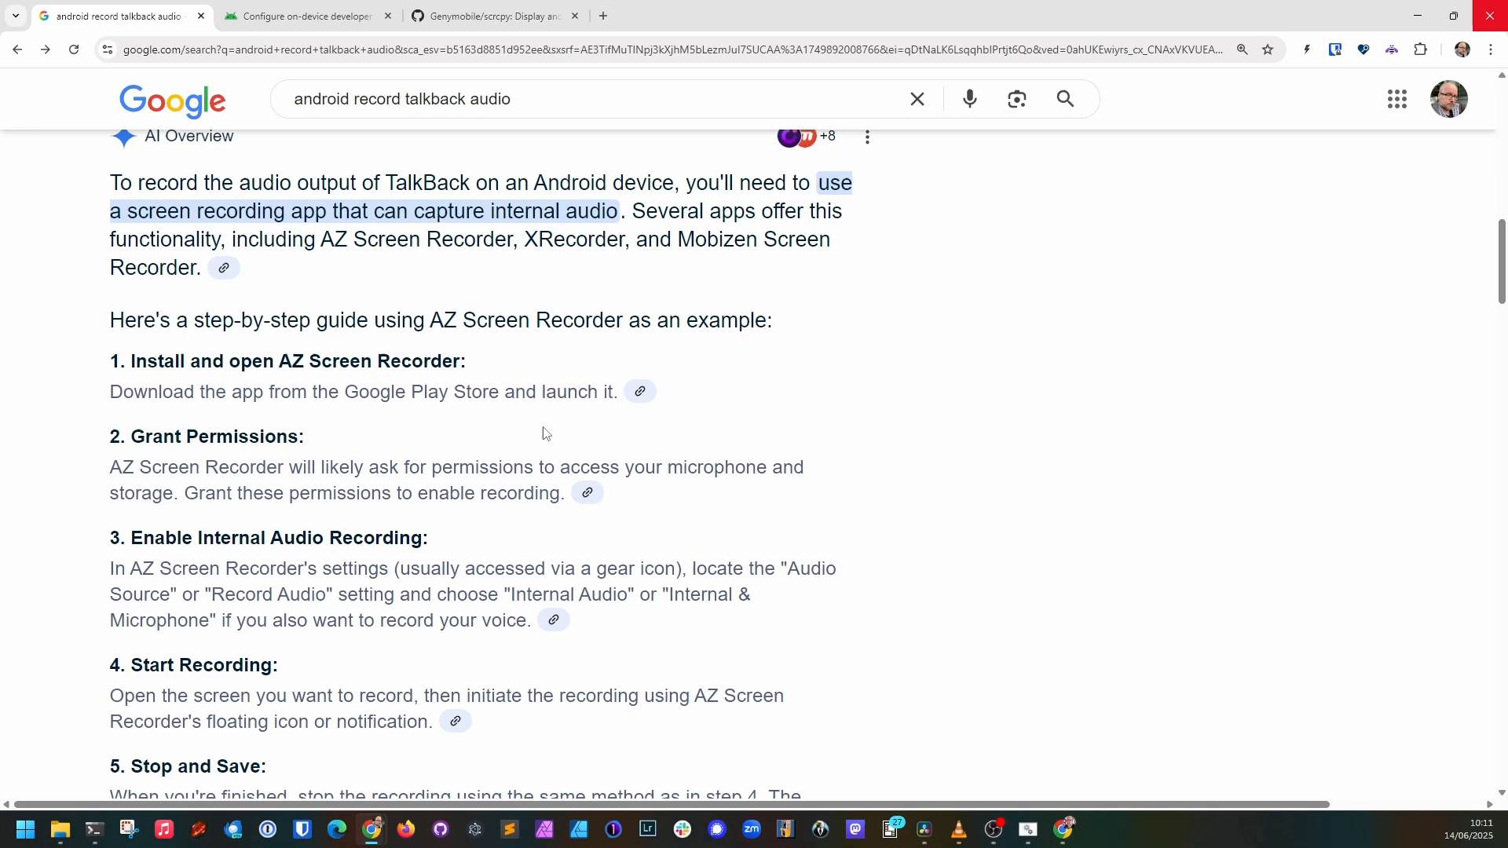
double_click(366, 361)
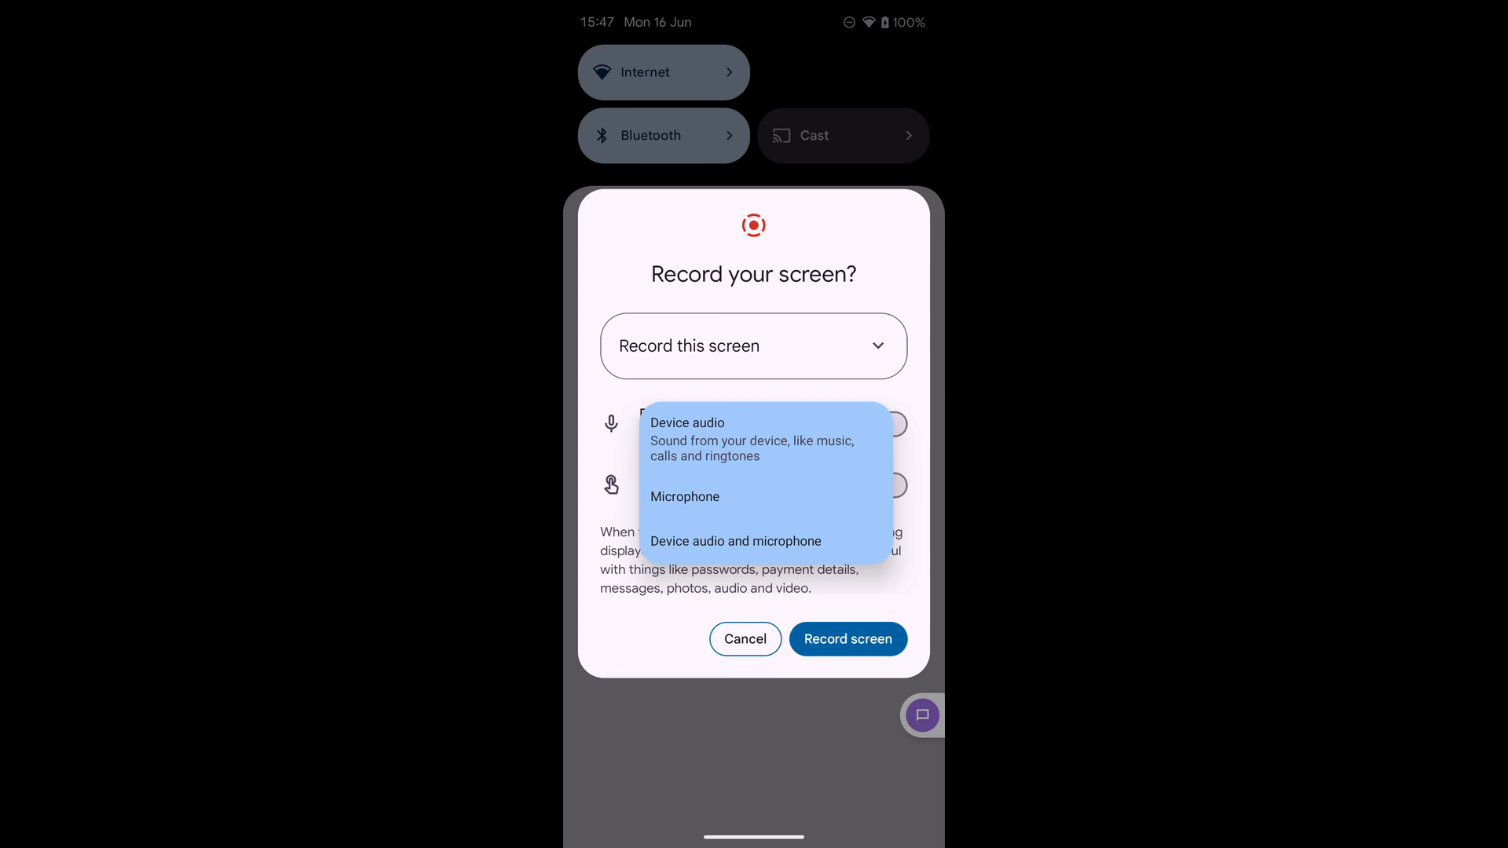
Step: Choose the recording audio source and begin recording the whole screen on the home screen
left_click(846, 639)
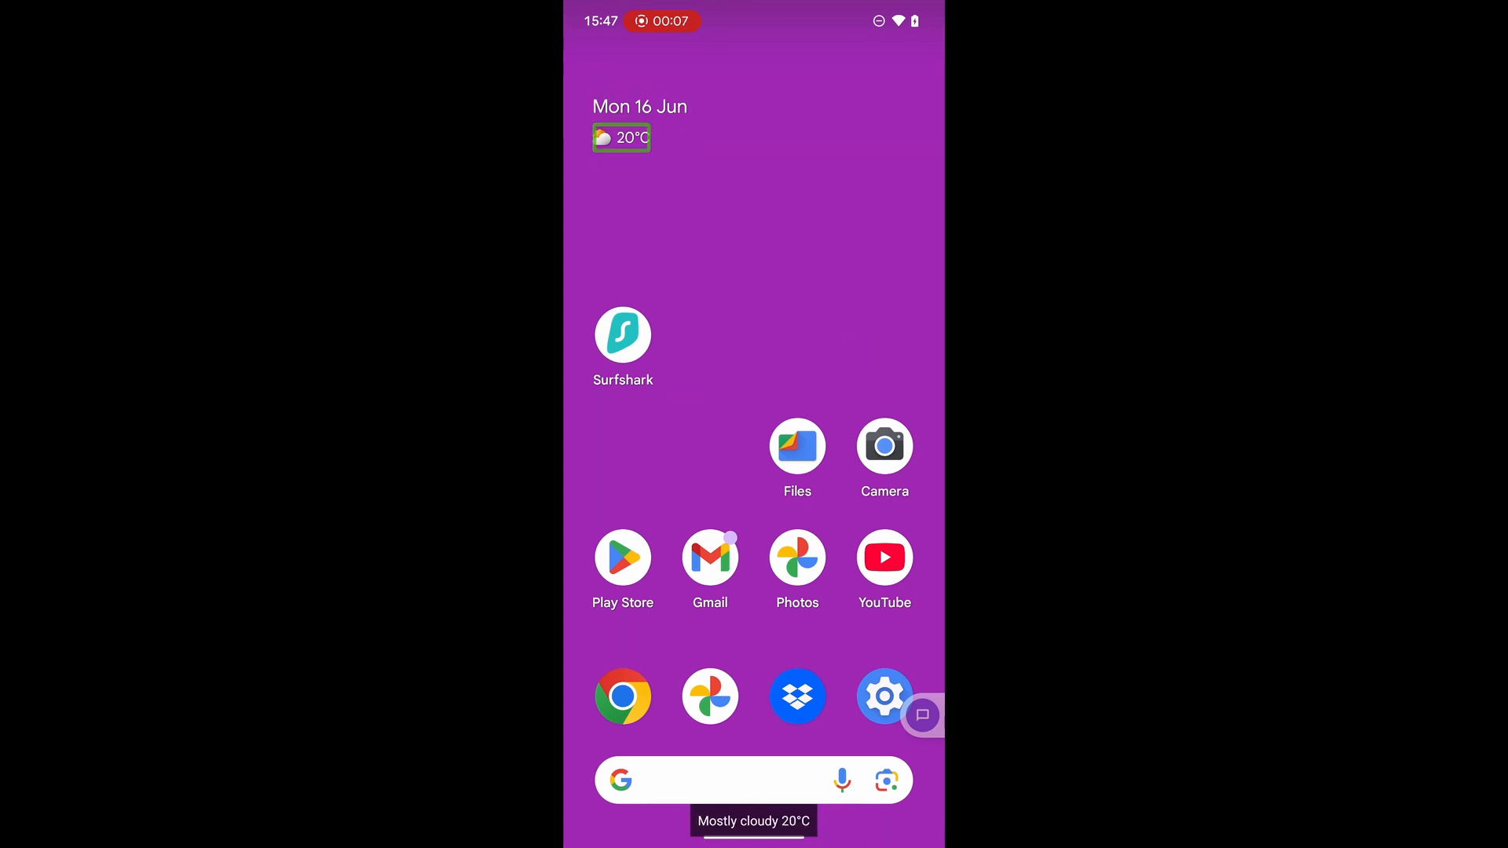
left_click(622, 337)
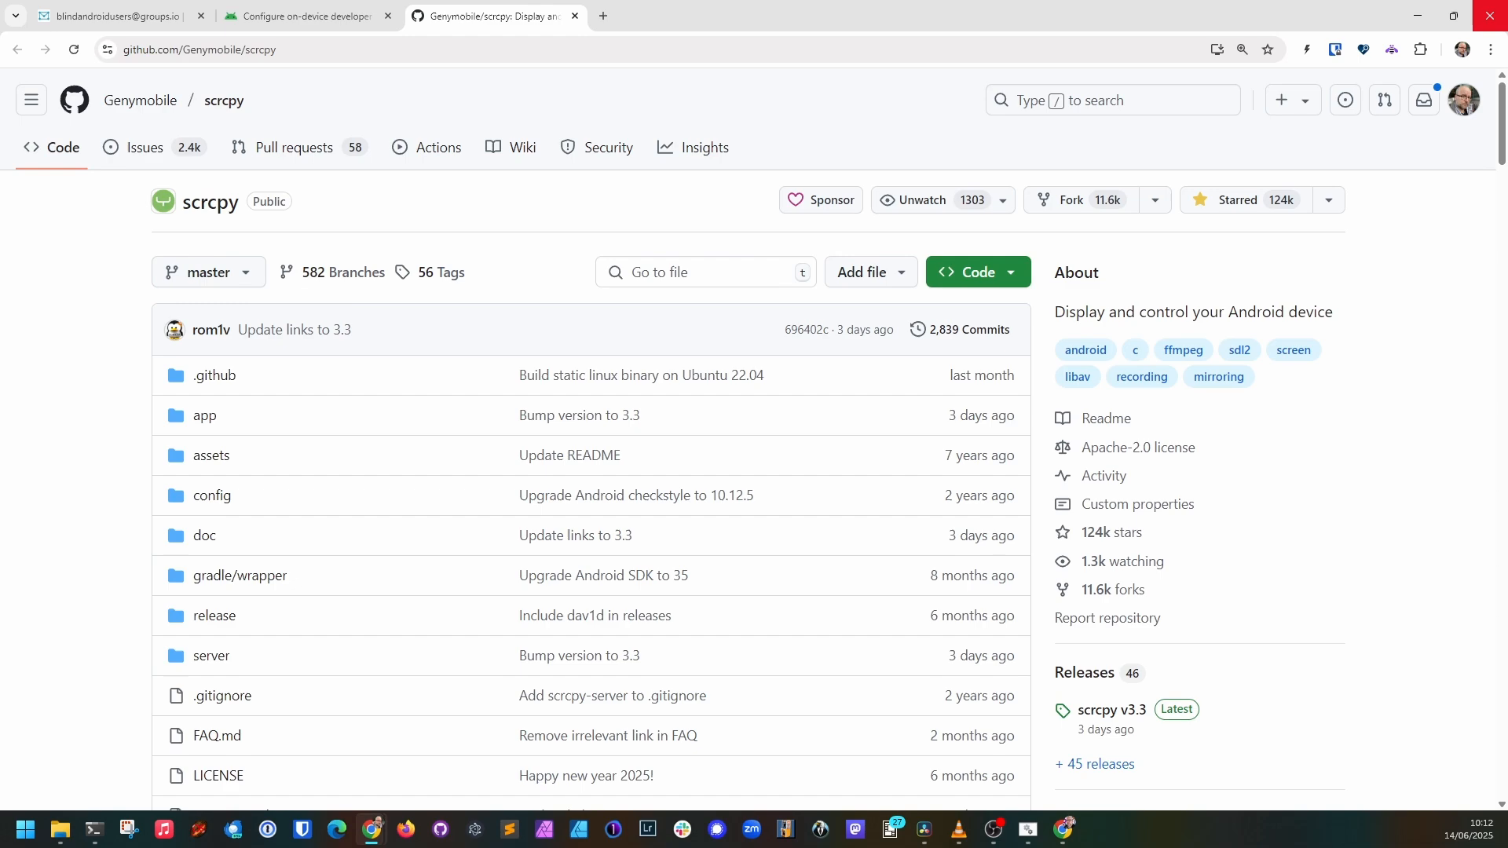
mouse_move(122, 395)
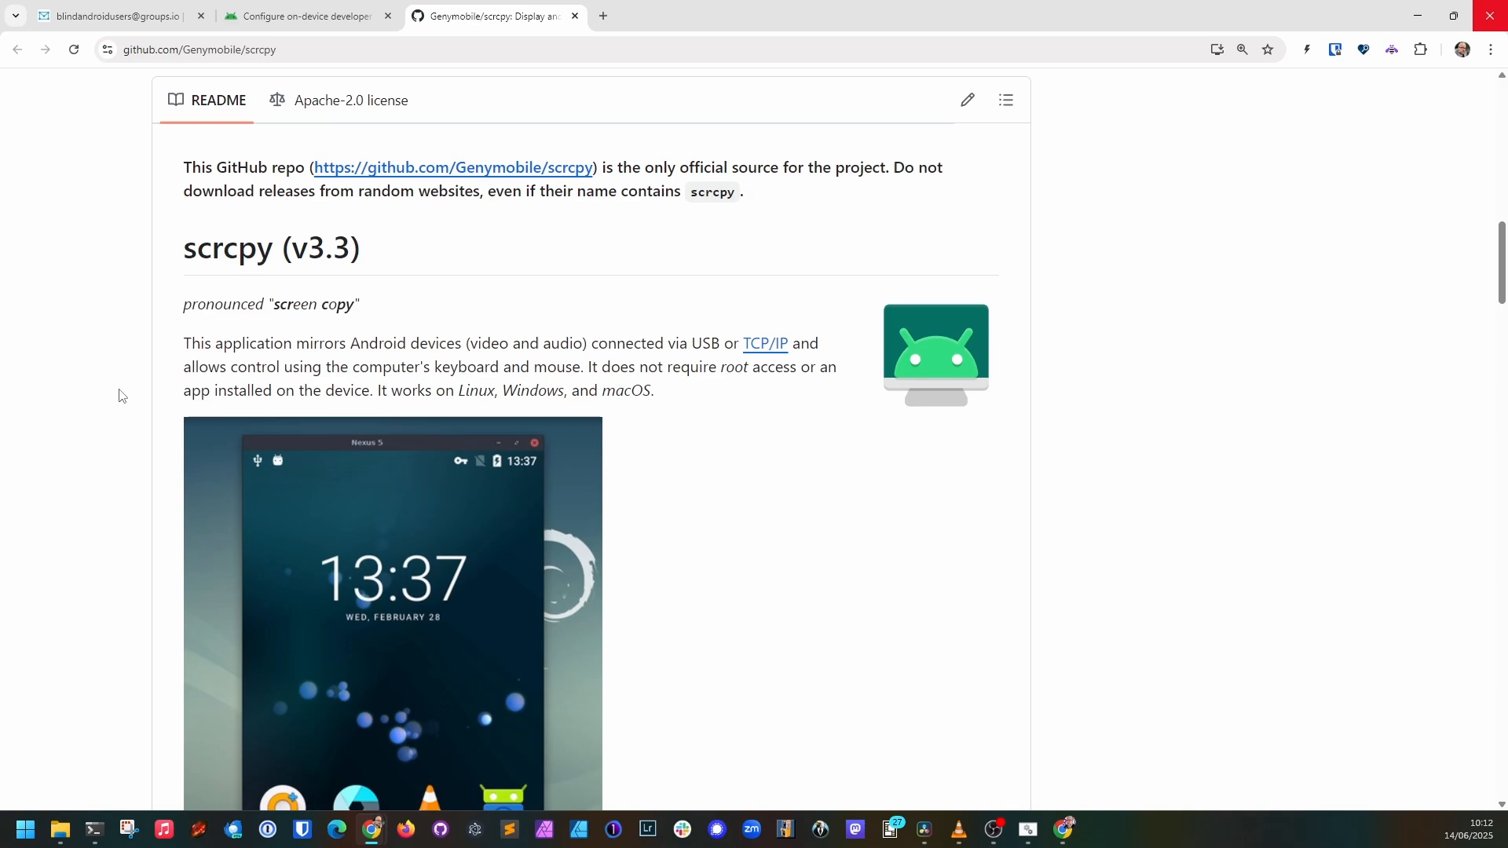
Step: Bring the Build number table on the Configure developer options guide into view
left_click(302, 16)
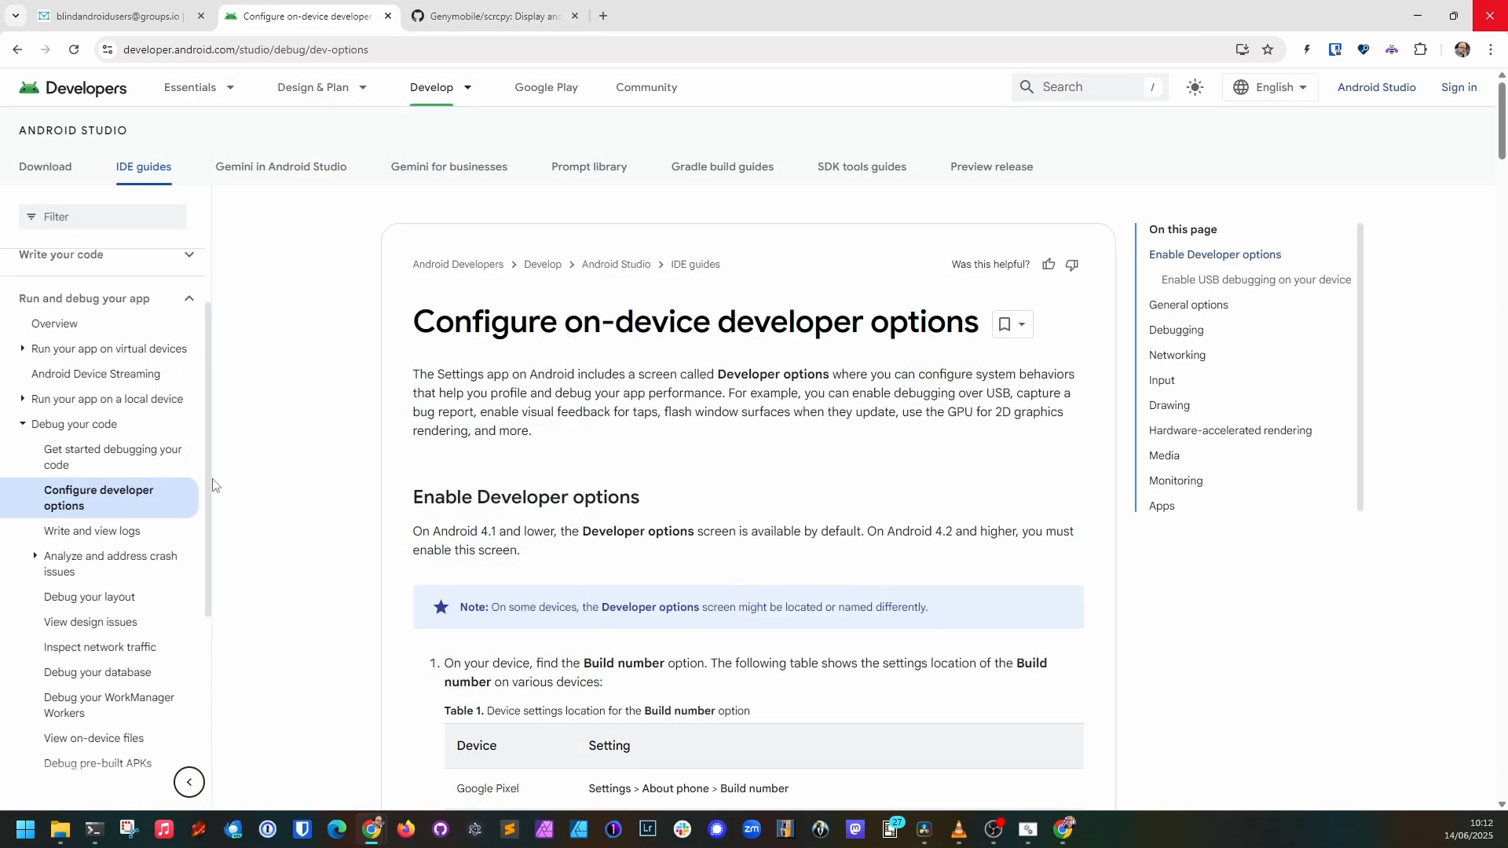
scroll("down", 3)
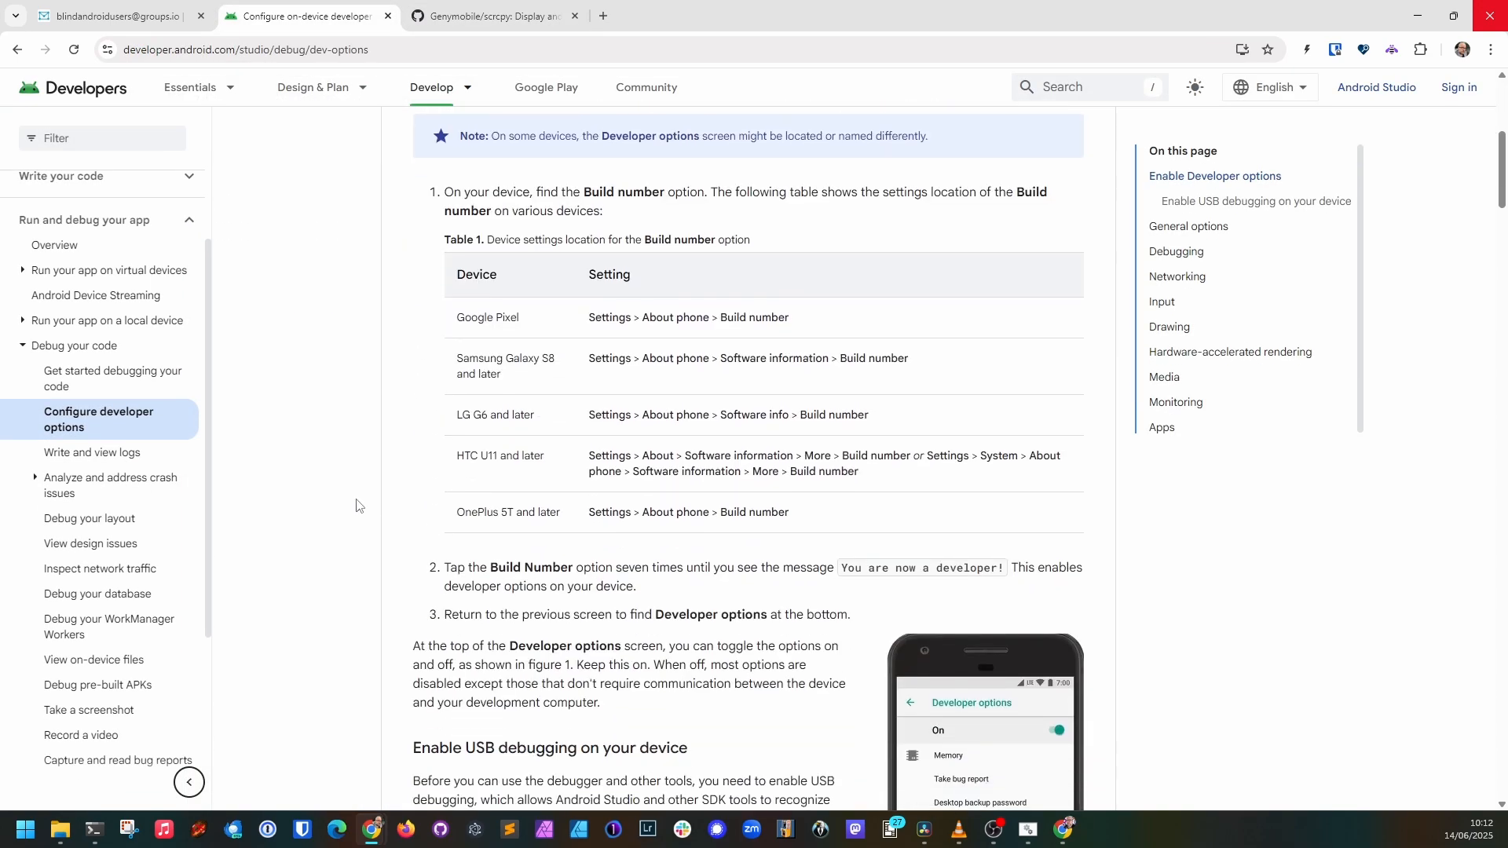
scroll("down", 3)
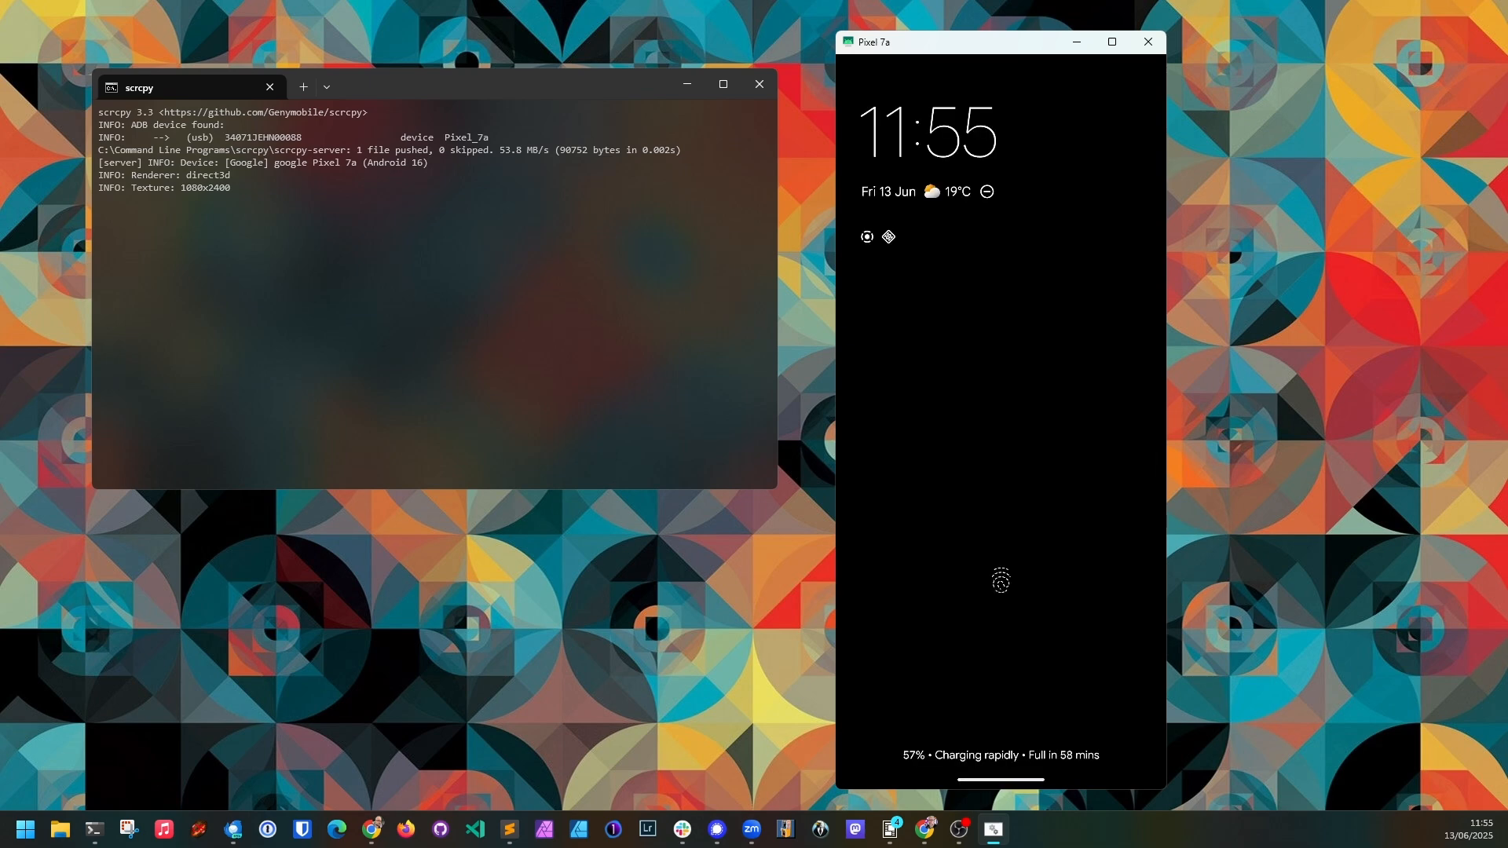
Step: Swipe up in the scrcpy mirror window to unlock the Pixel 7a to its home screen
left_click_drag(1000, 115, 1001, 385)
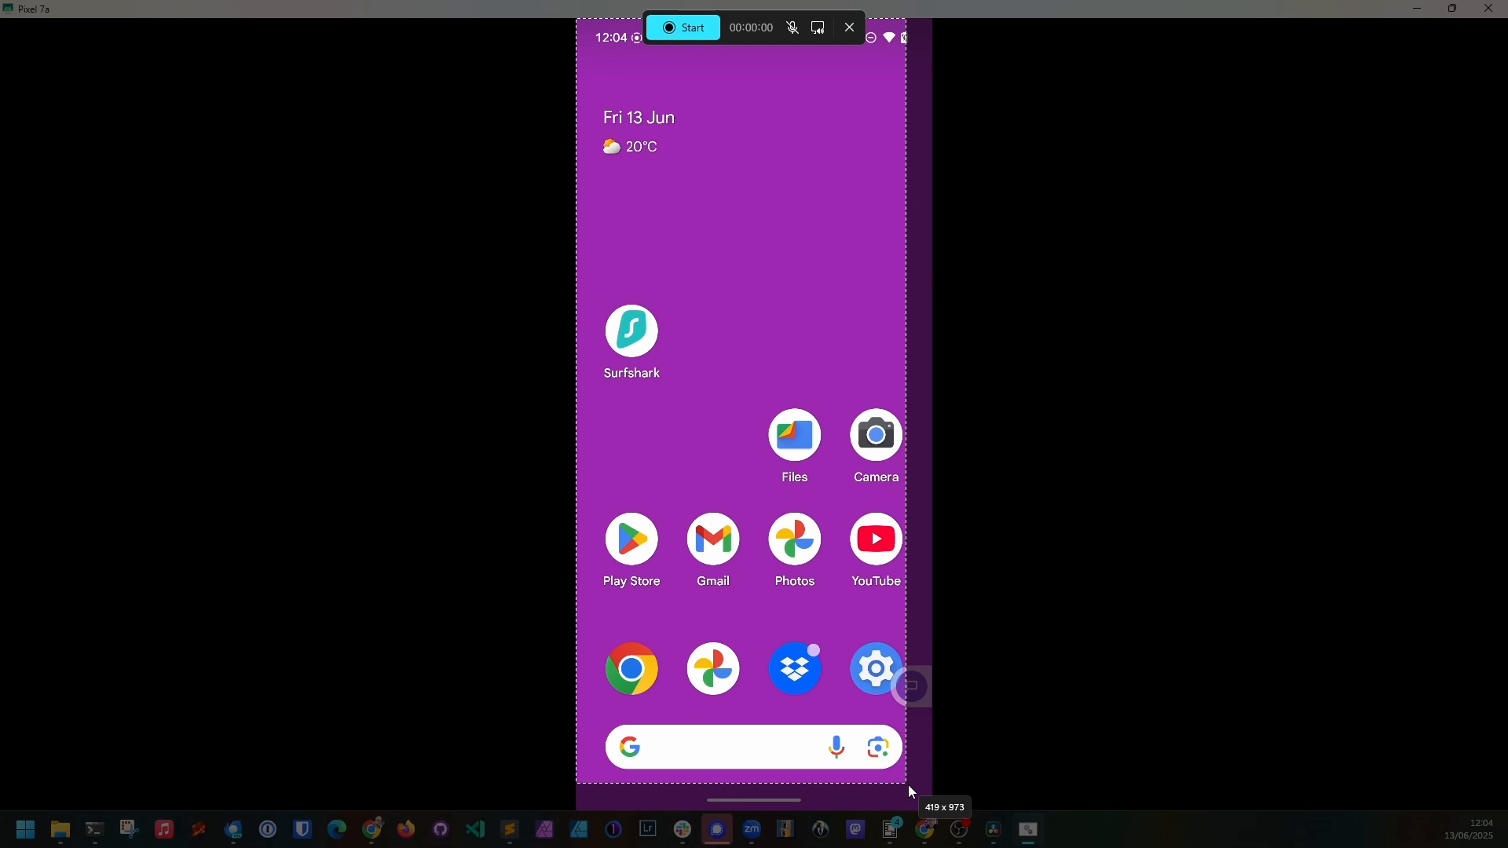
Step: Begin the Snipping Tool video recording of the selected phone mirror area
left_click(874, 538)
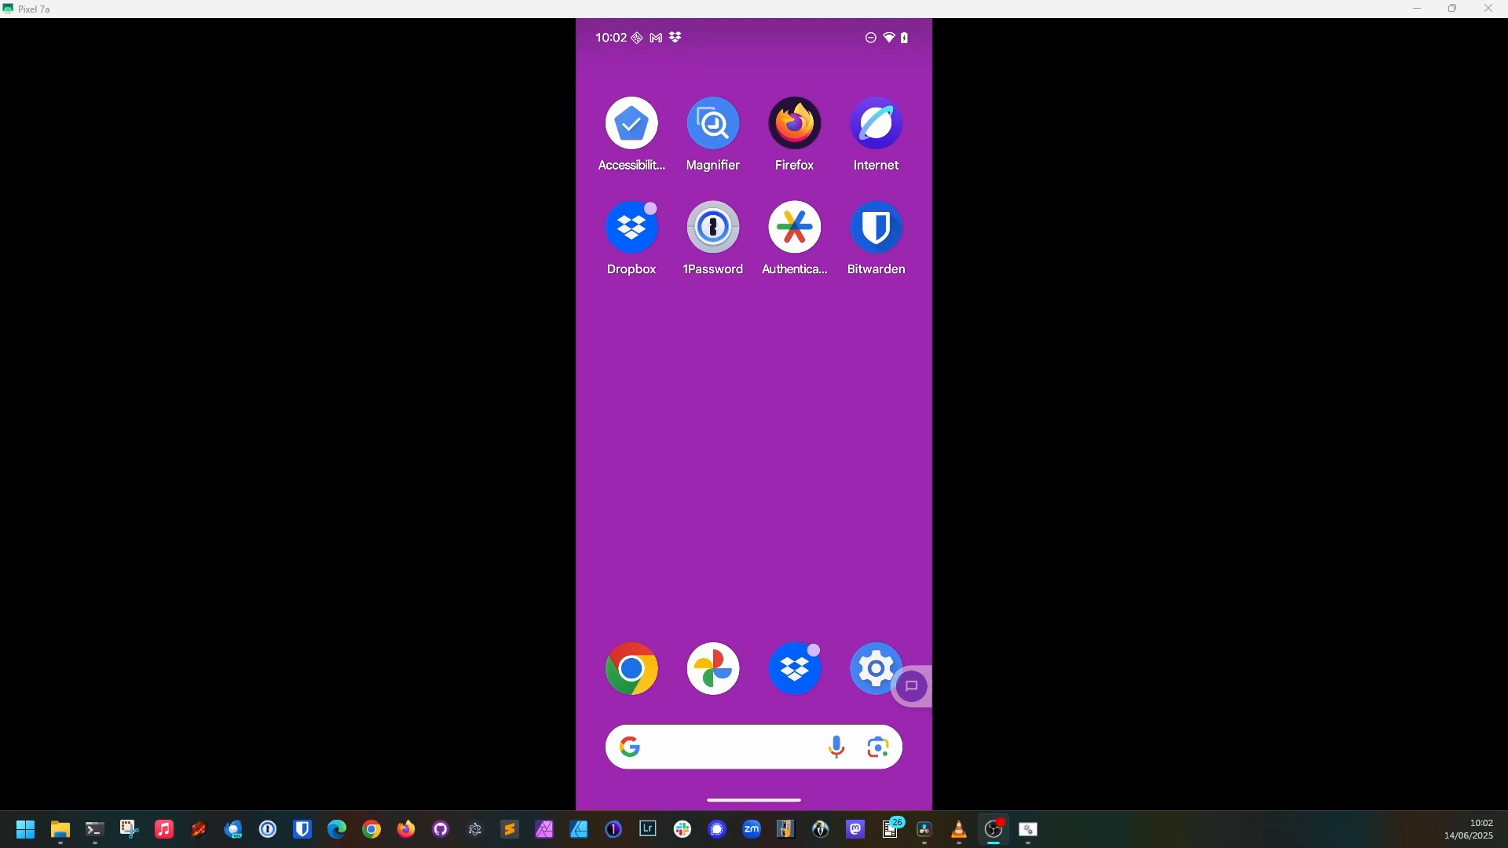
Step: Show the Snipping Tool recording's details in Videos > Screen Recordings
left_click(58, 829)
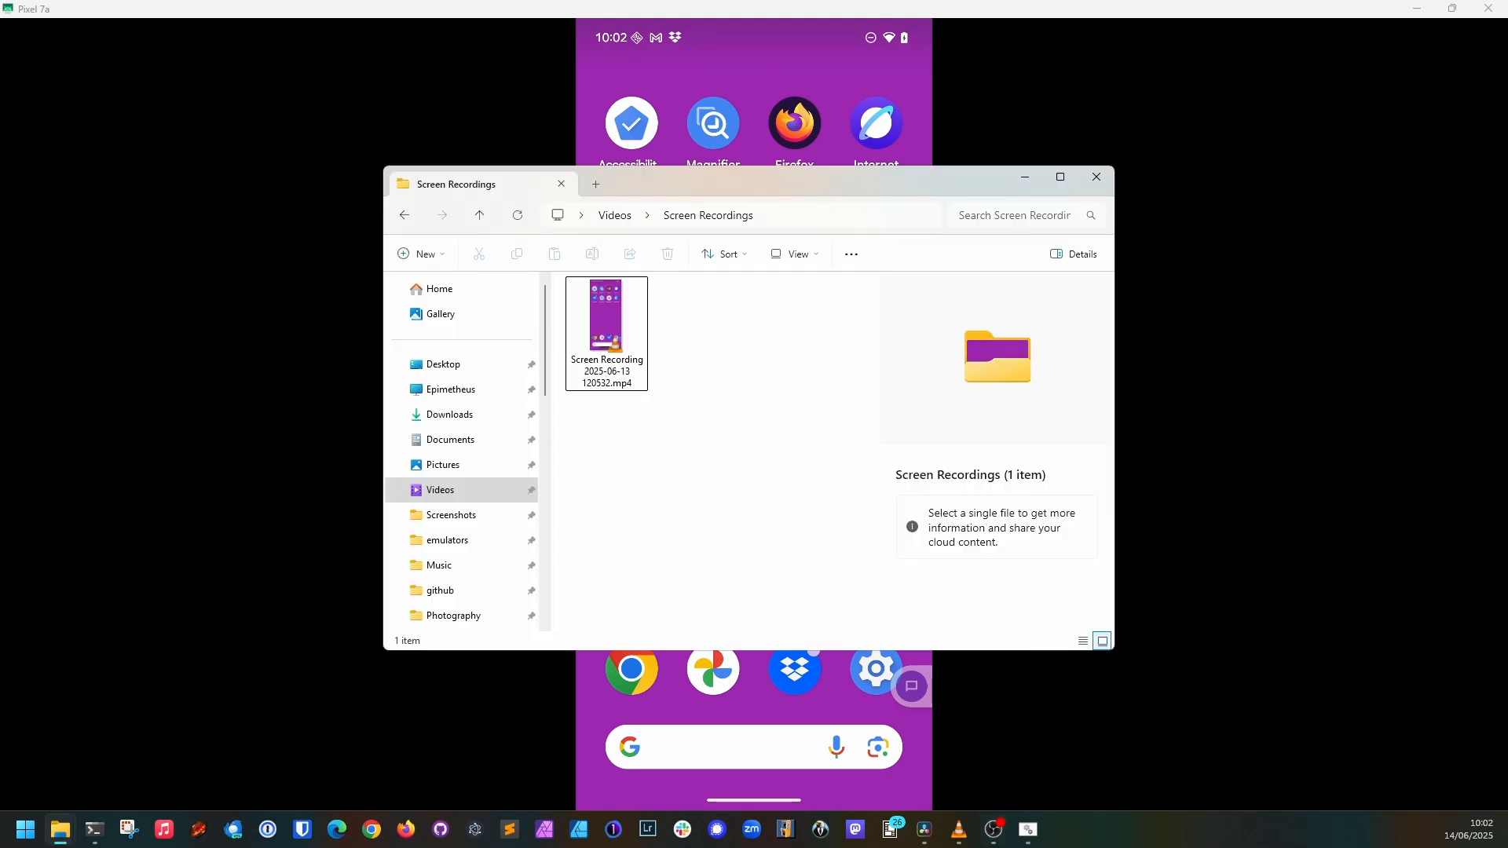
mouse_move(693, 326)
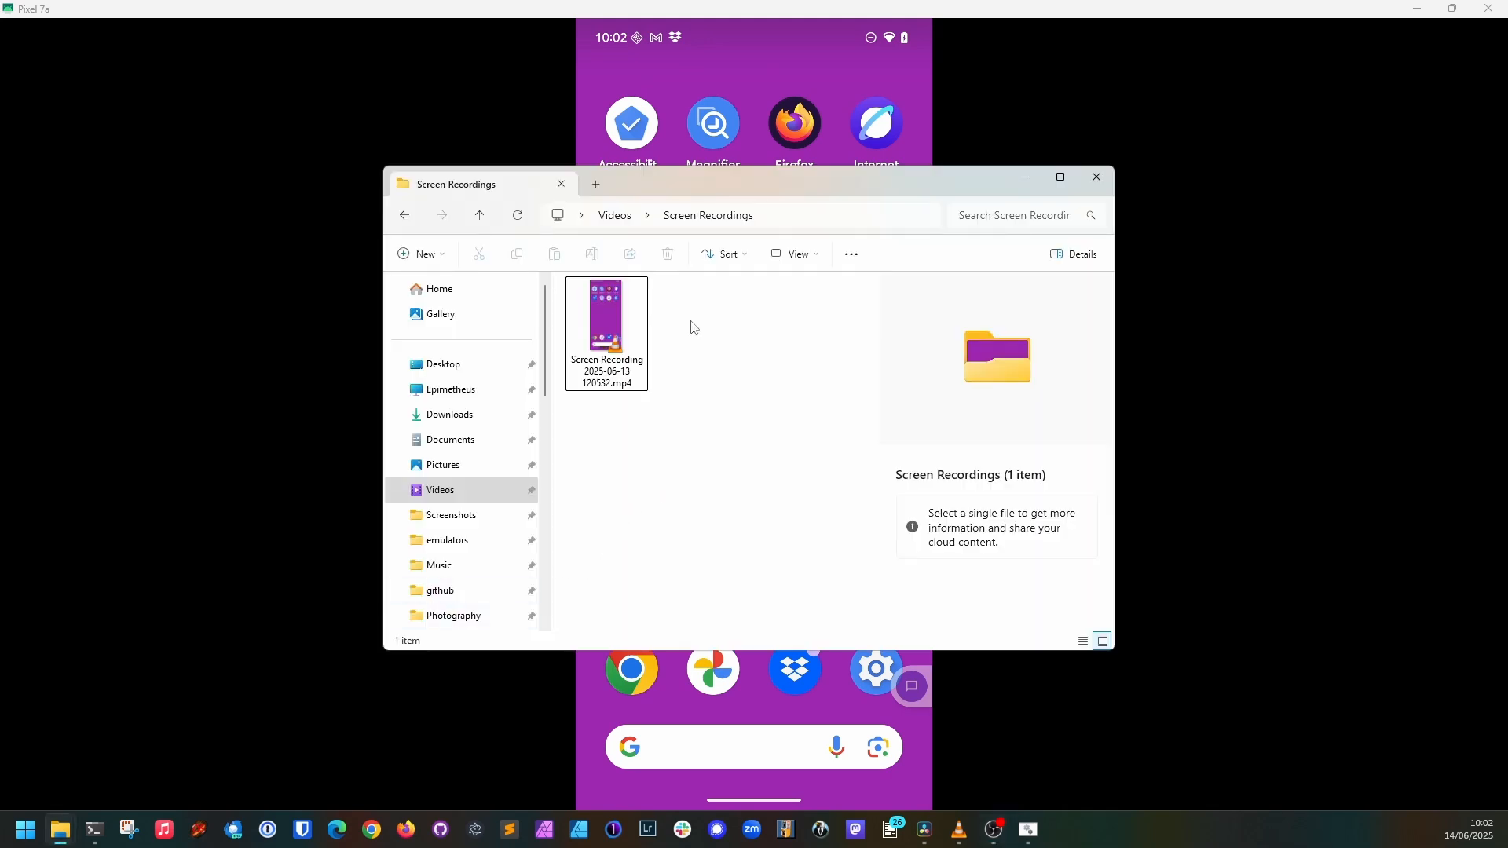
left_click(606, 319)
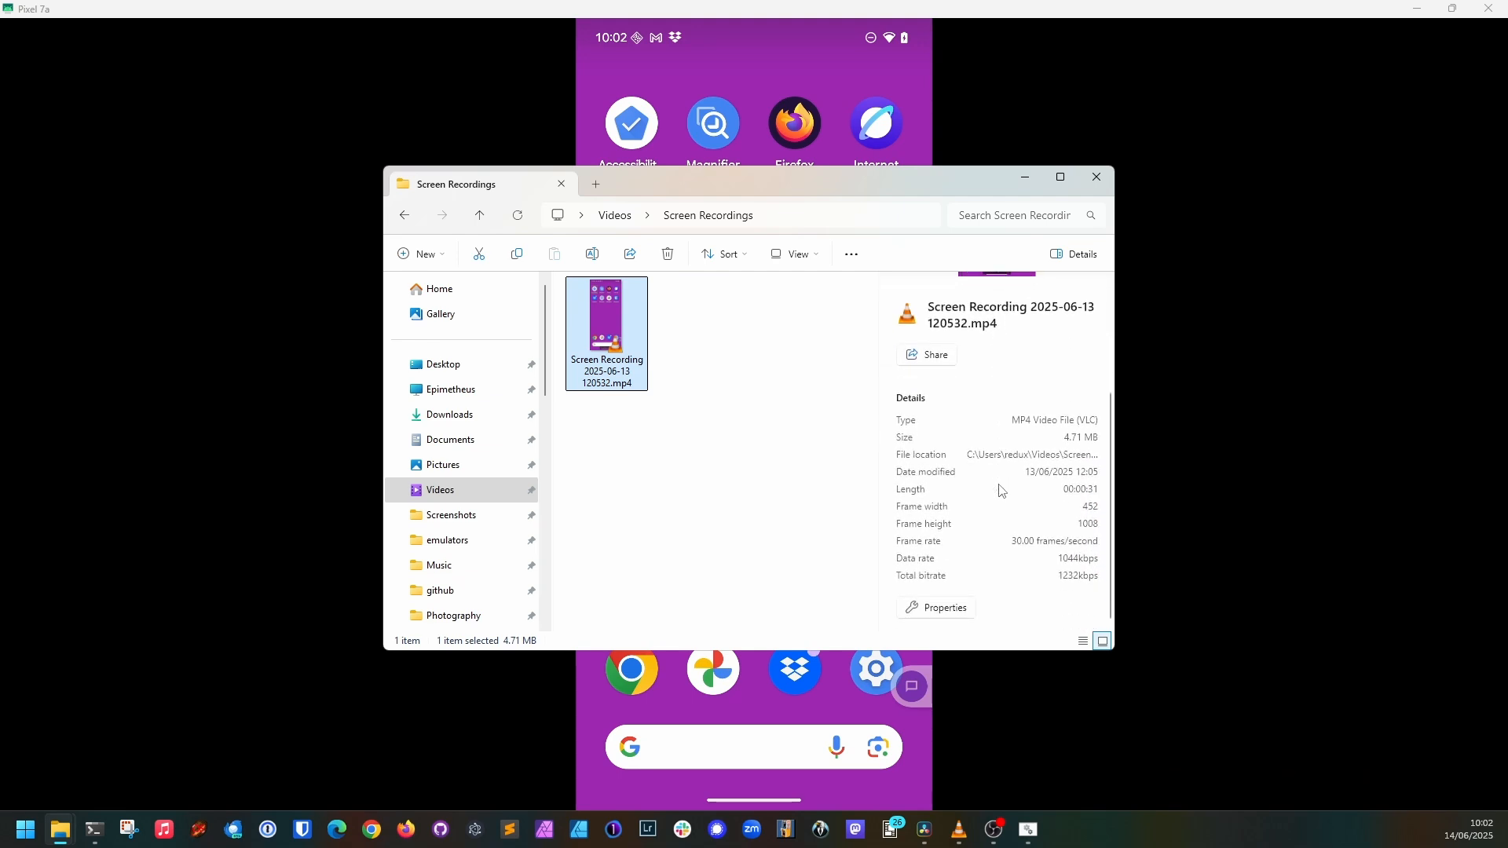
mouse_move(1051, 566)
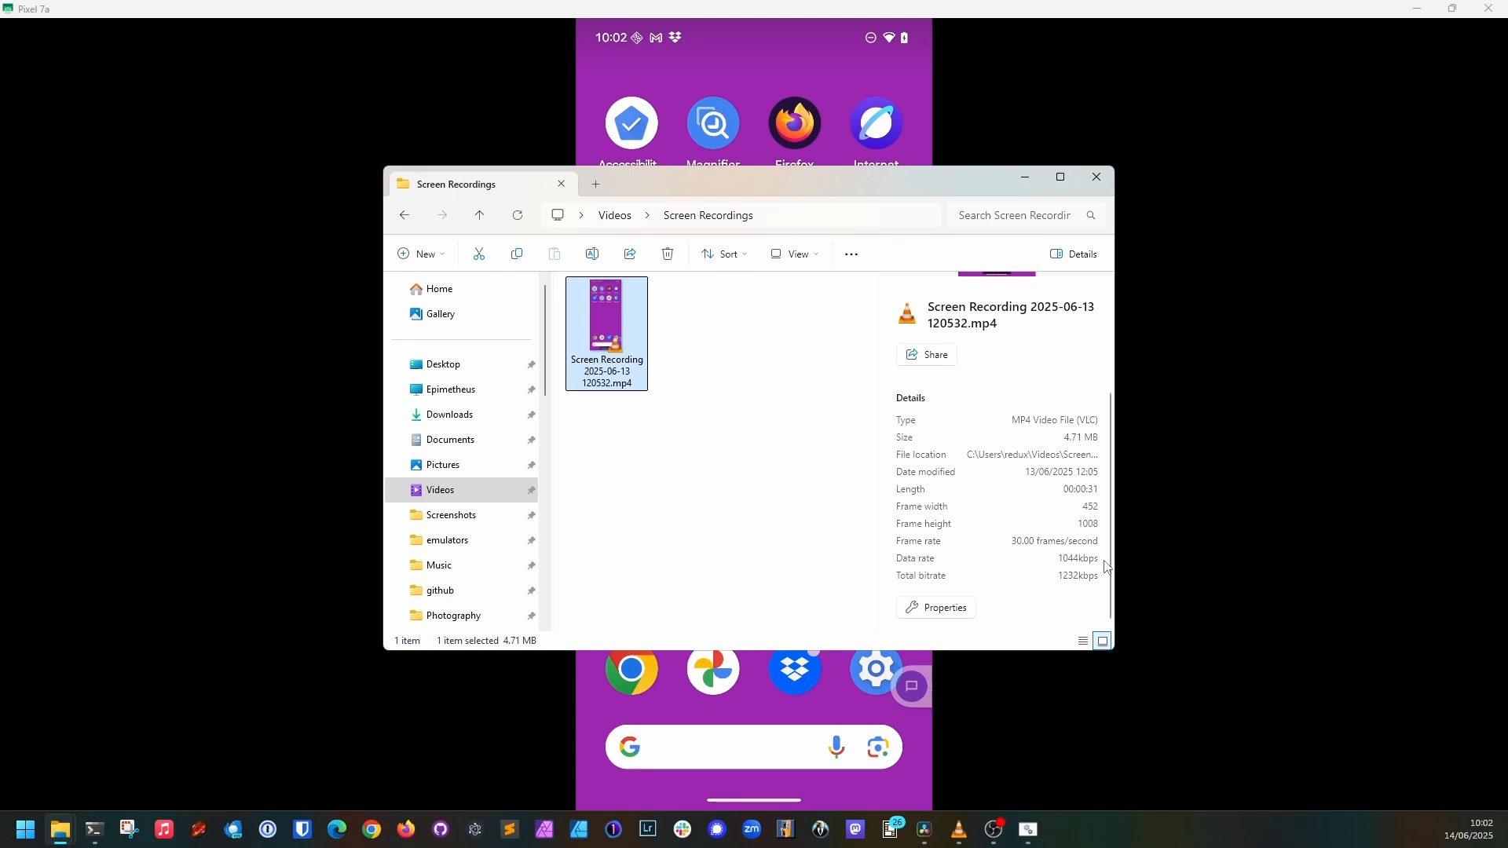
mouse_move(889, 525)
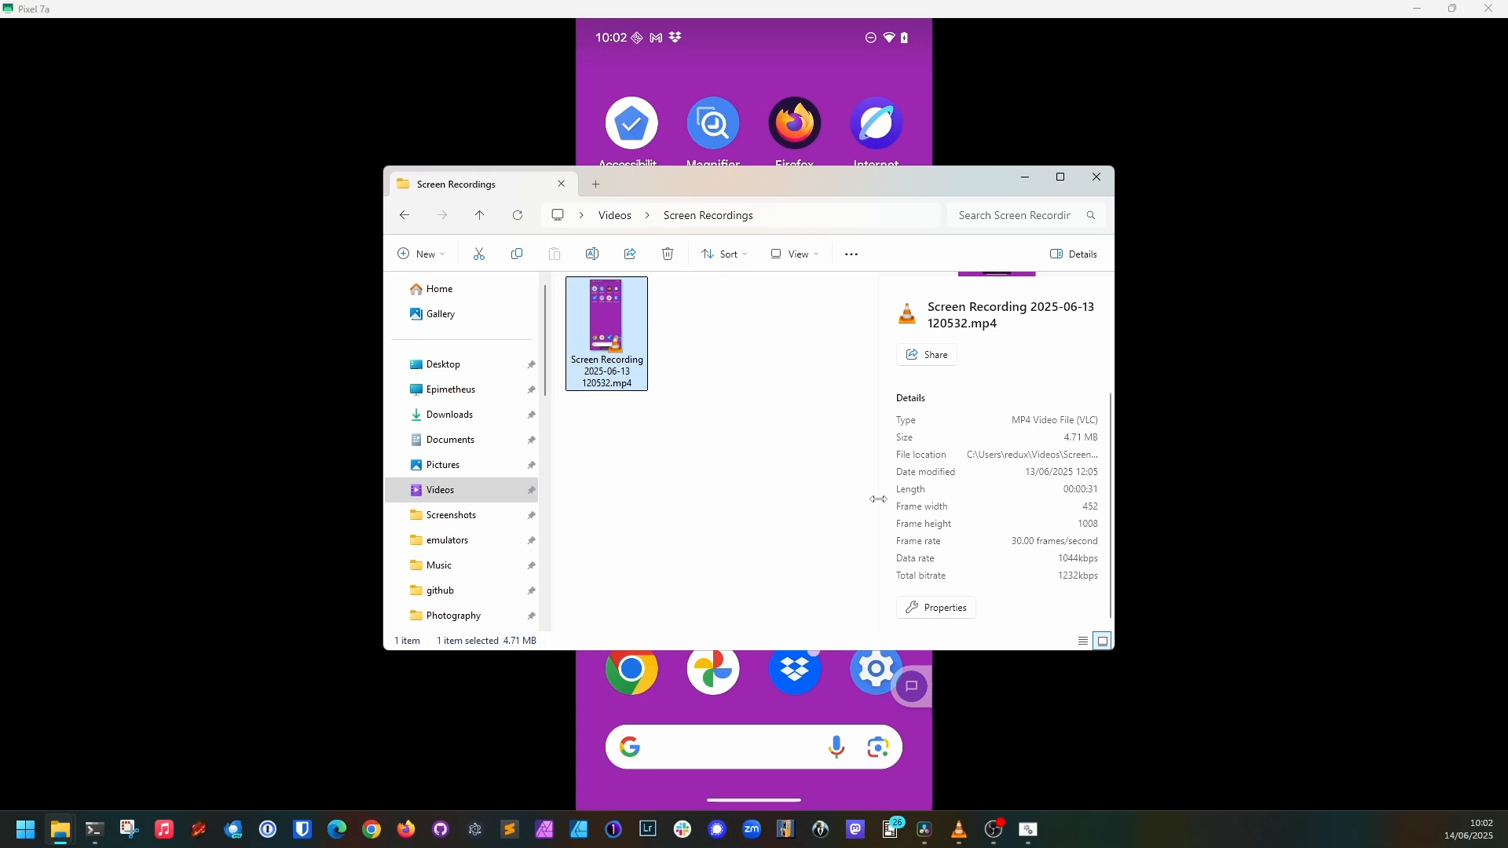
mouse_move(869, 507)
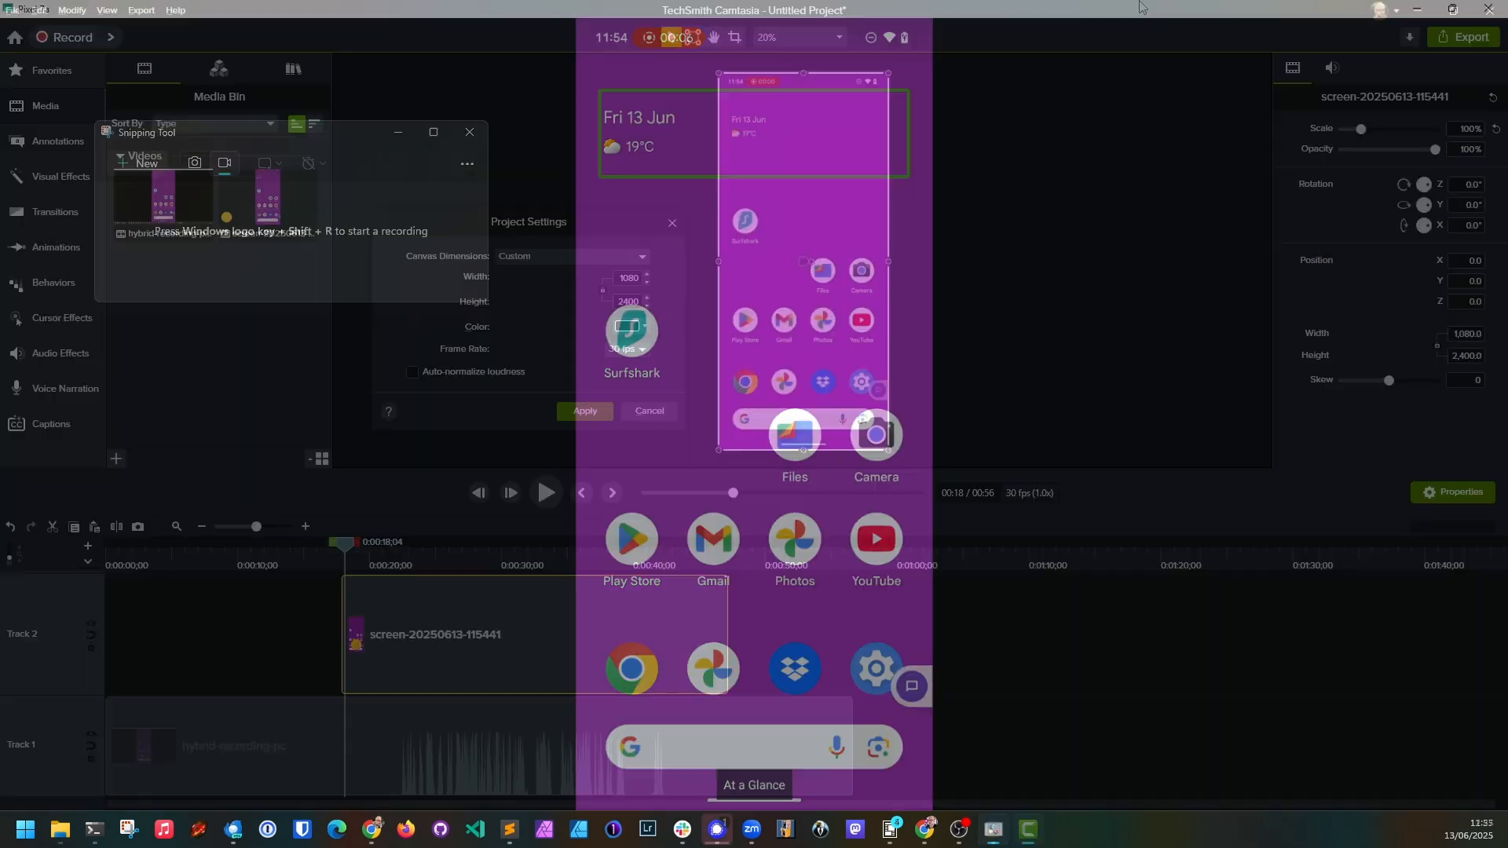
Step: Set the project canvas width to 1080 and select the hybrid-recording-pc clip on the timeline
left_click(469, 132)
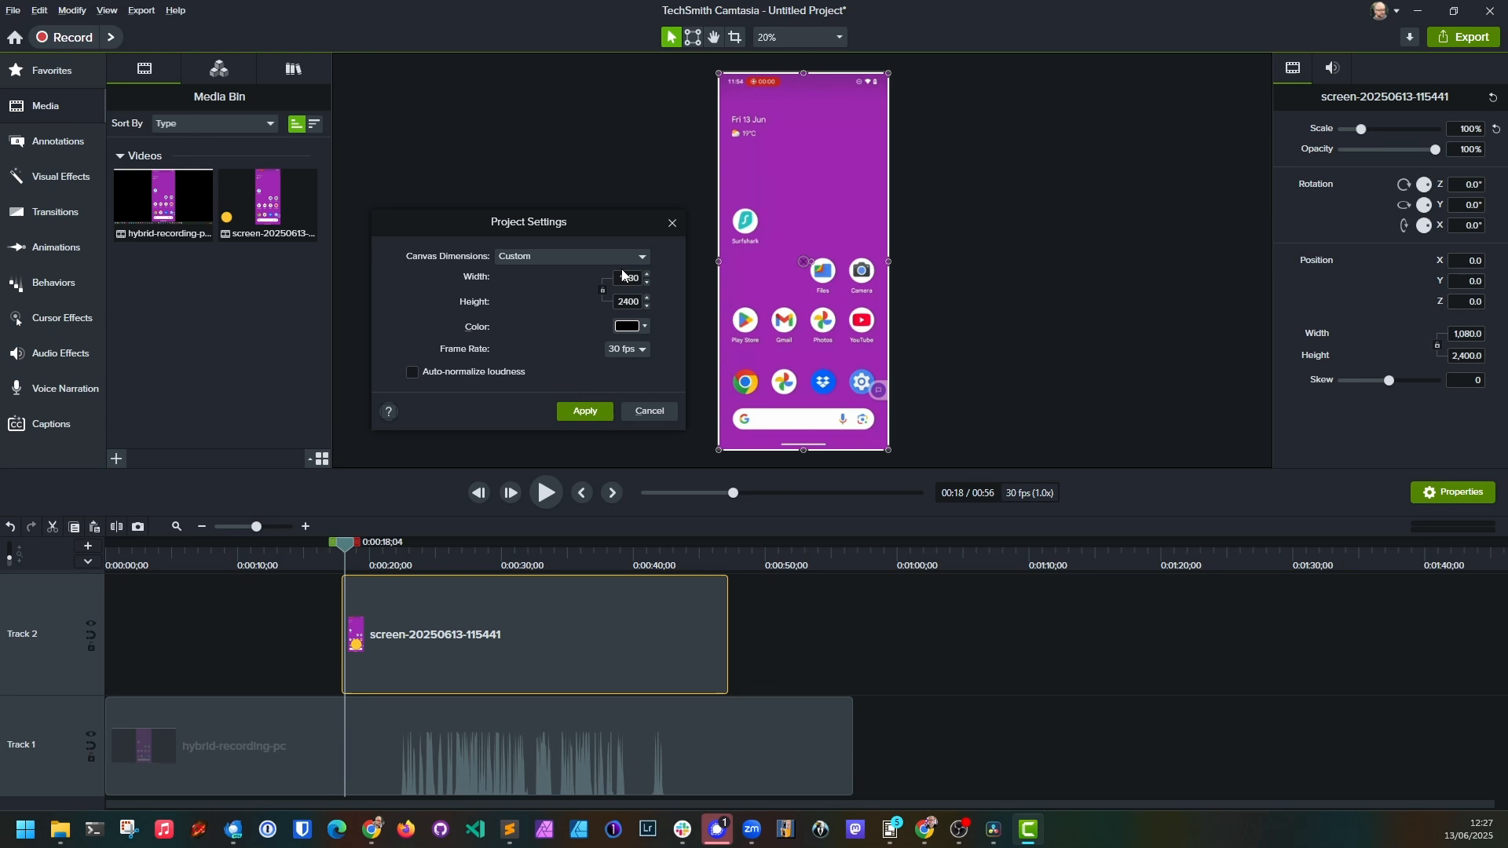
type("1080")
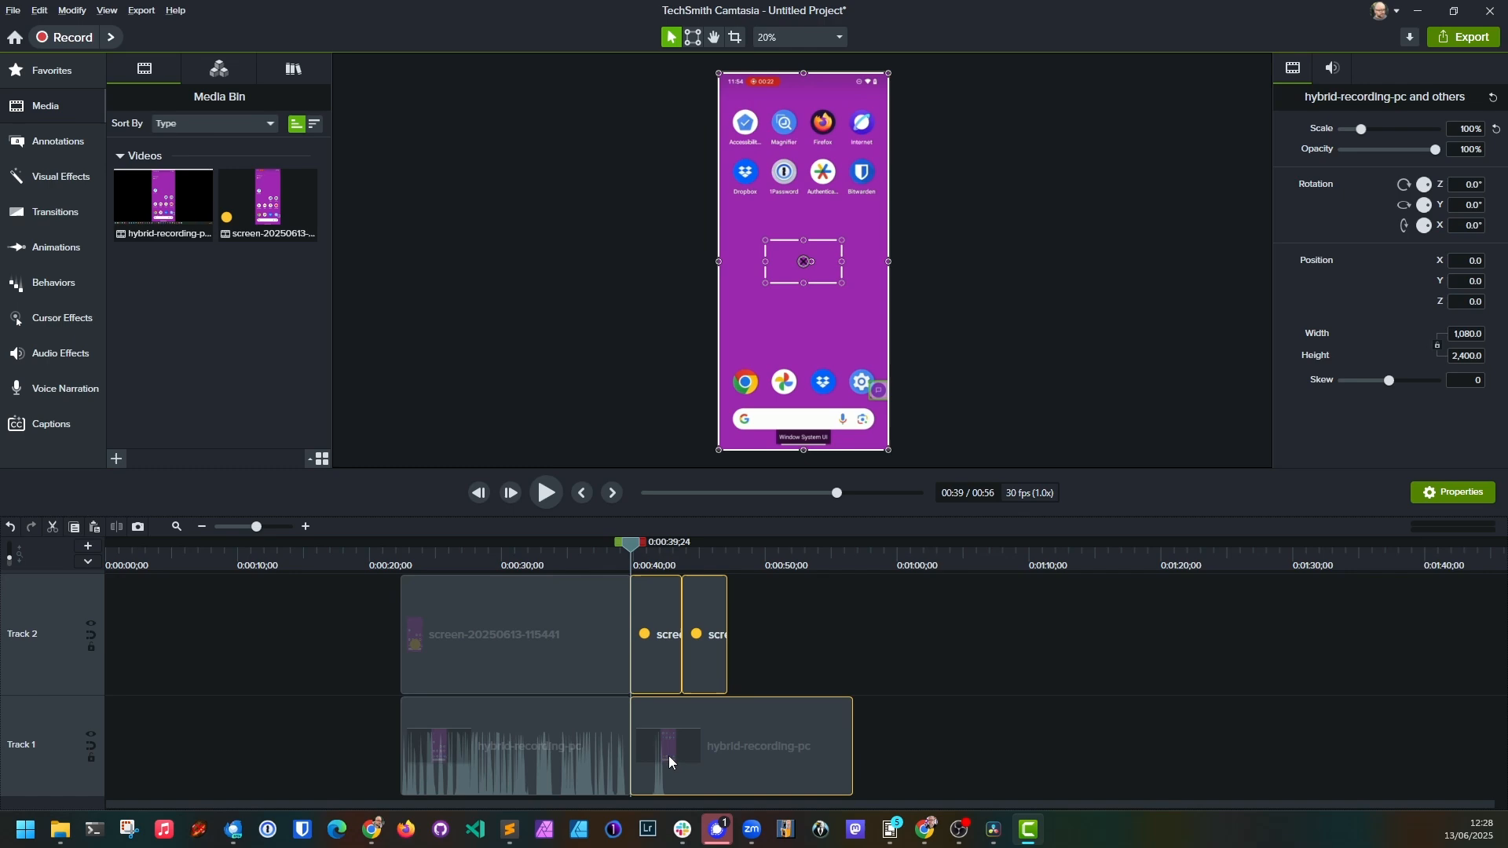
left_click(1469, 36)
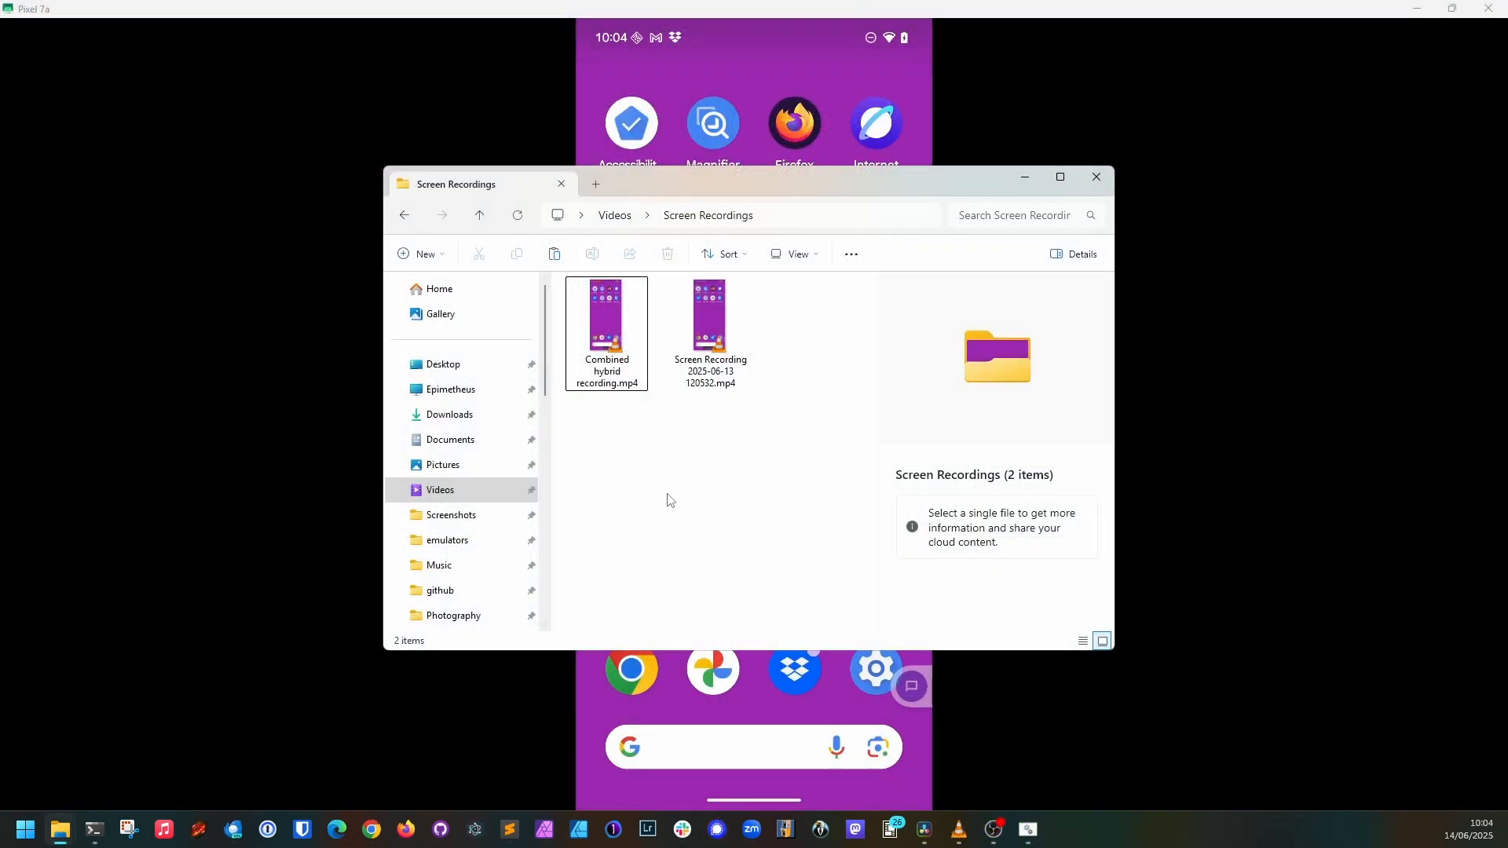
Step: Show Combined hybrid recording.mp4's details confirming the 1080 × 2400 frame size
left_click(607, 315)
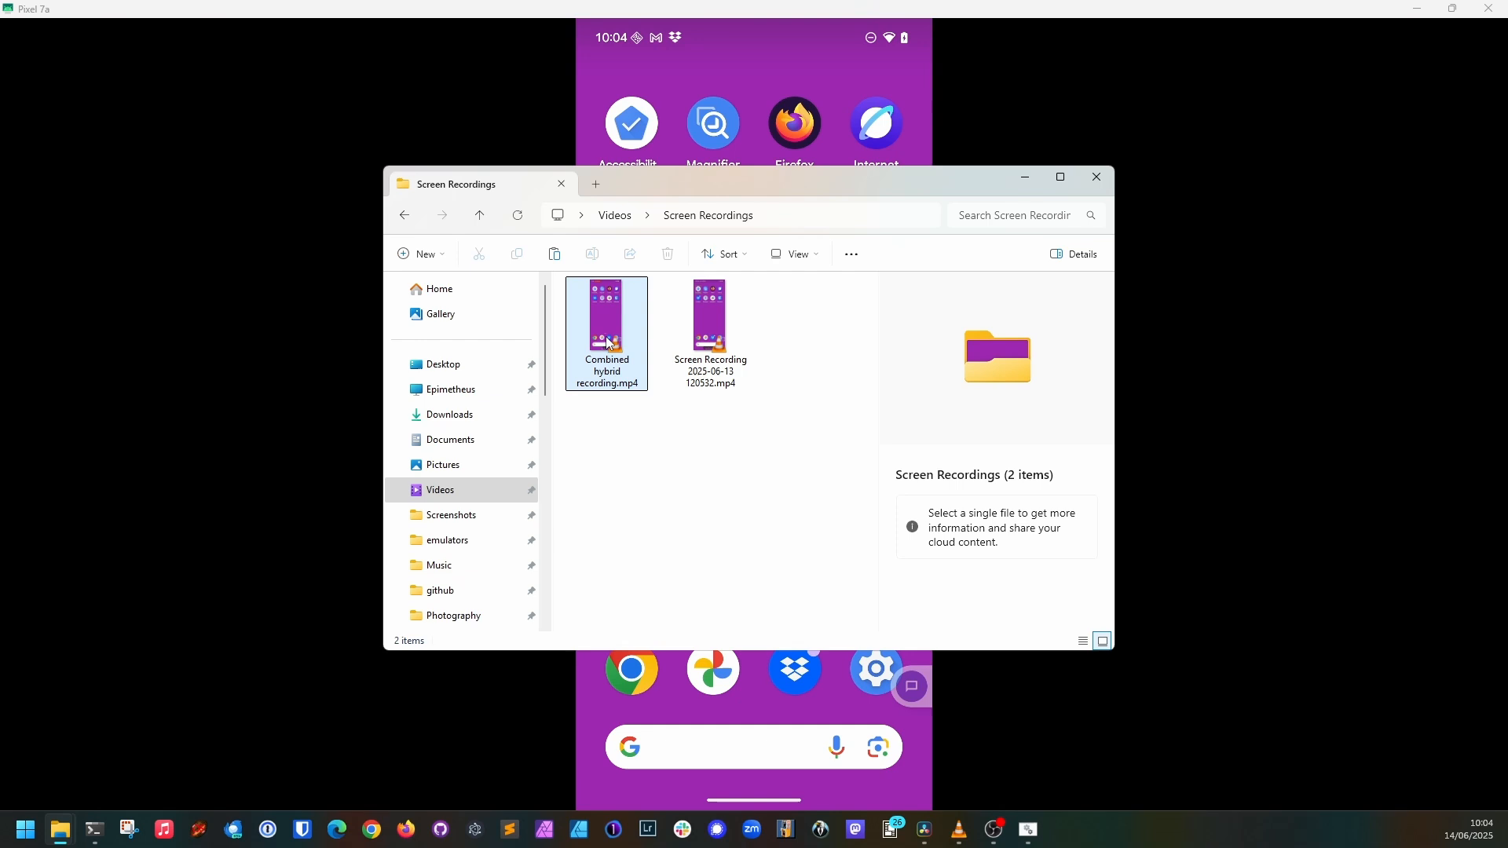
left_click(606, 321)
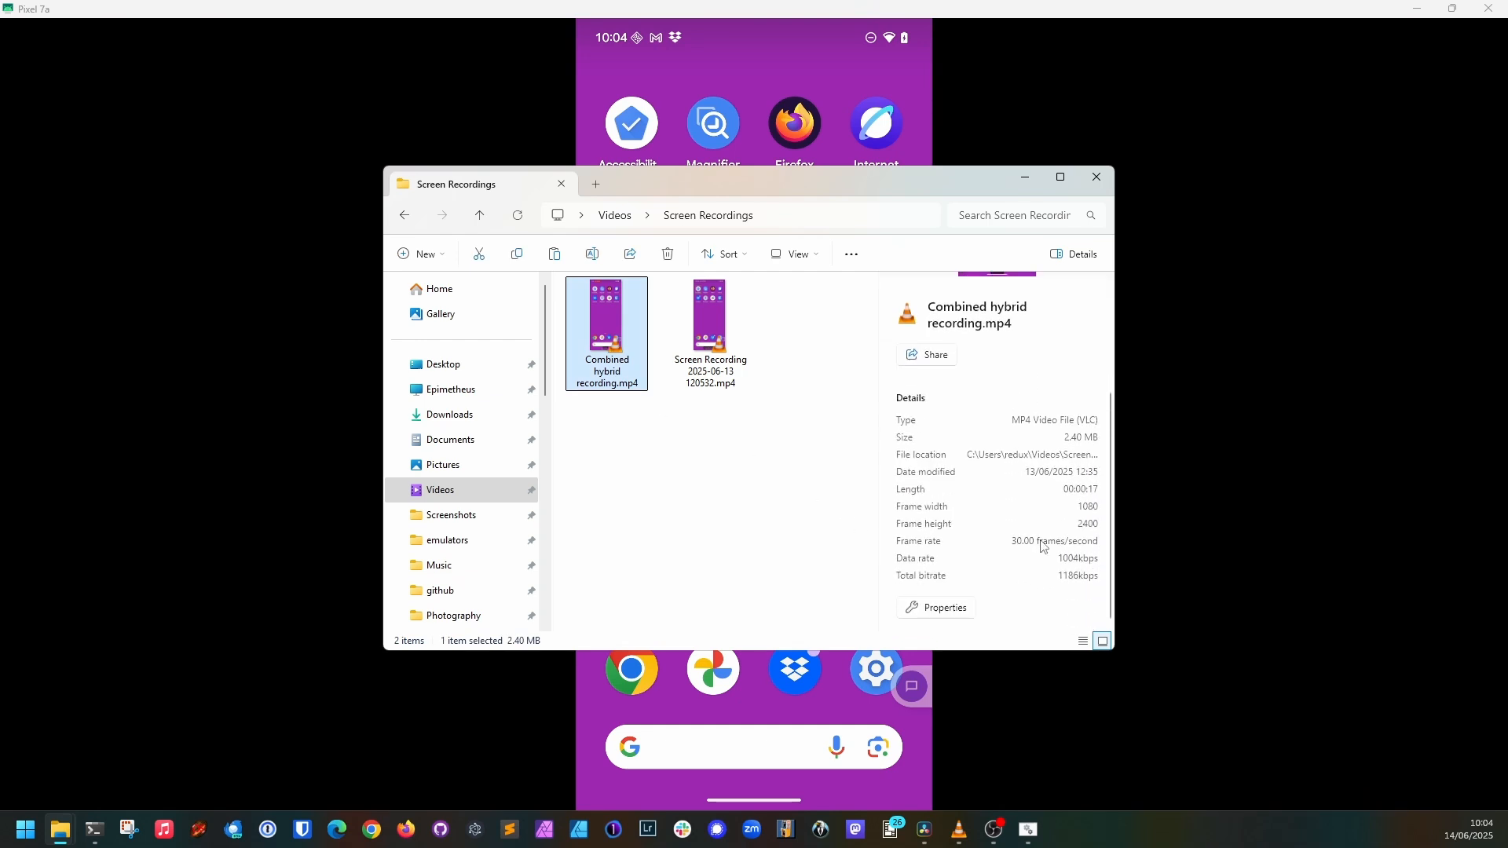
mouse_move(910, 540)
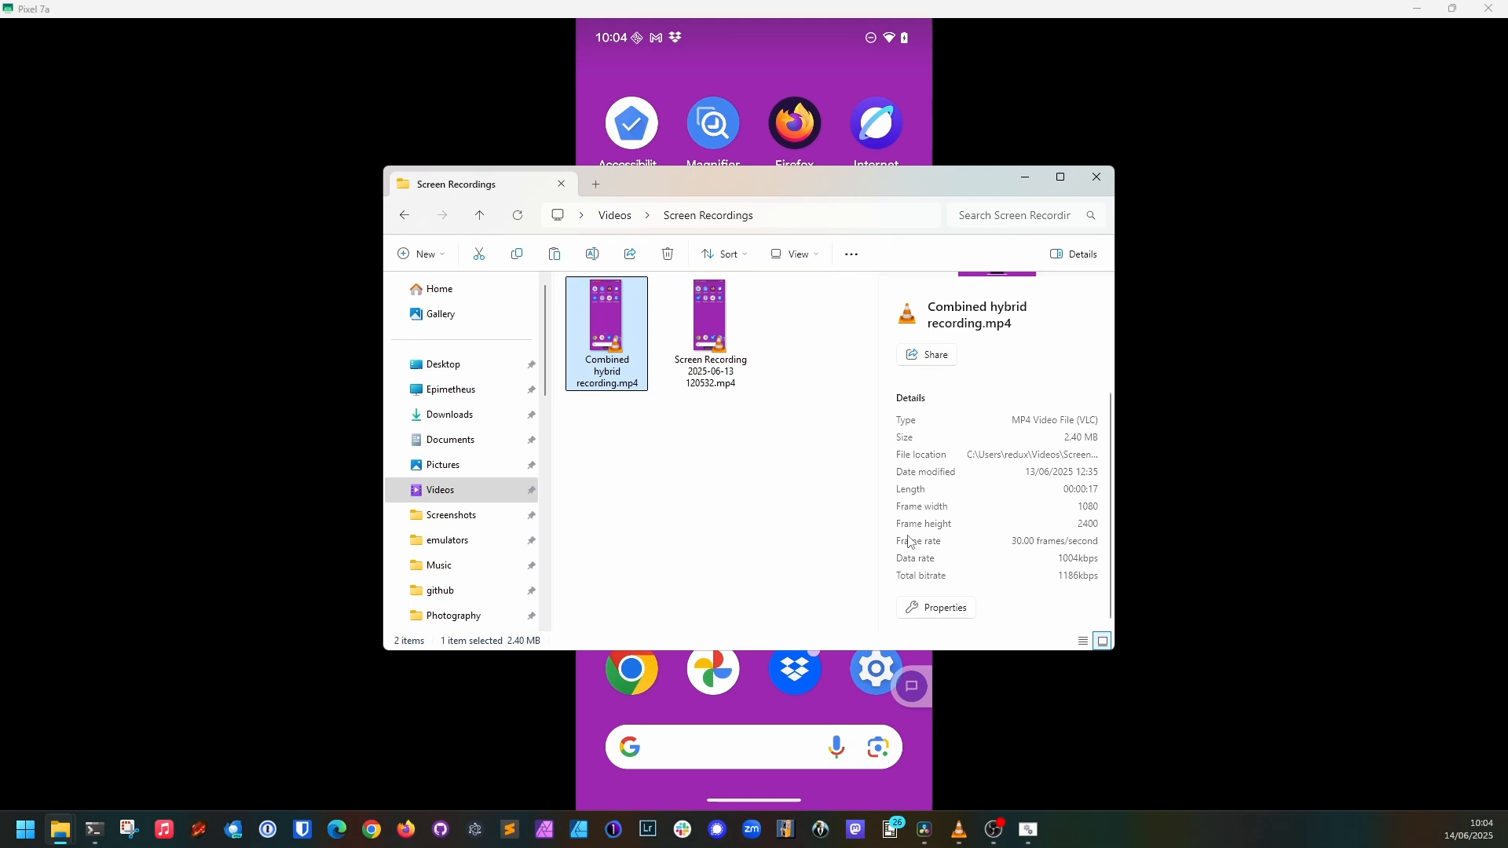